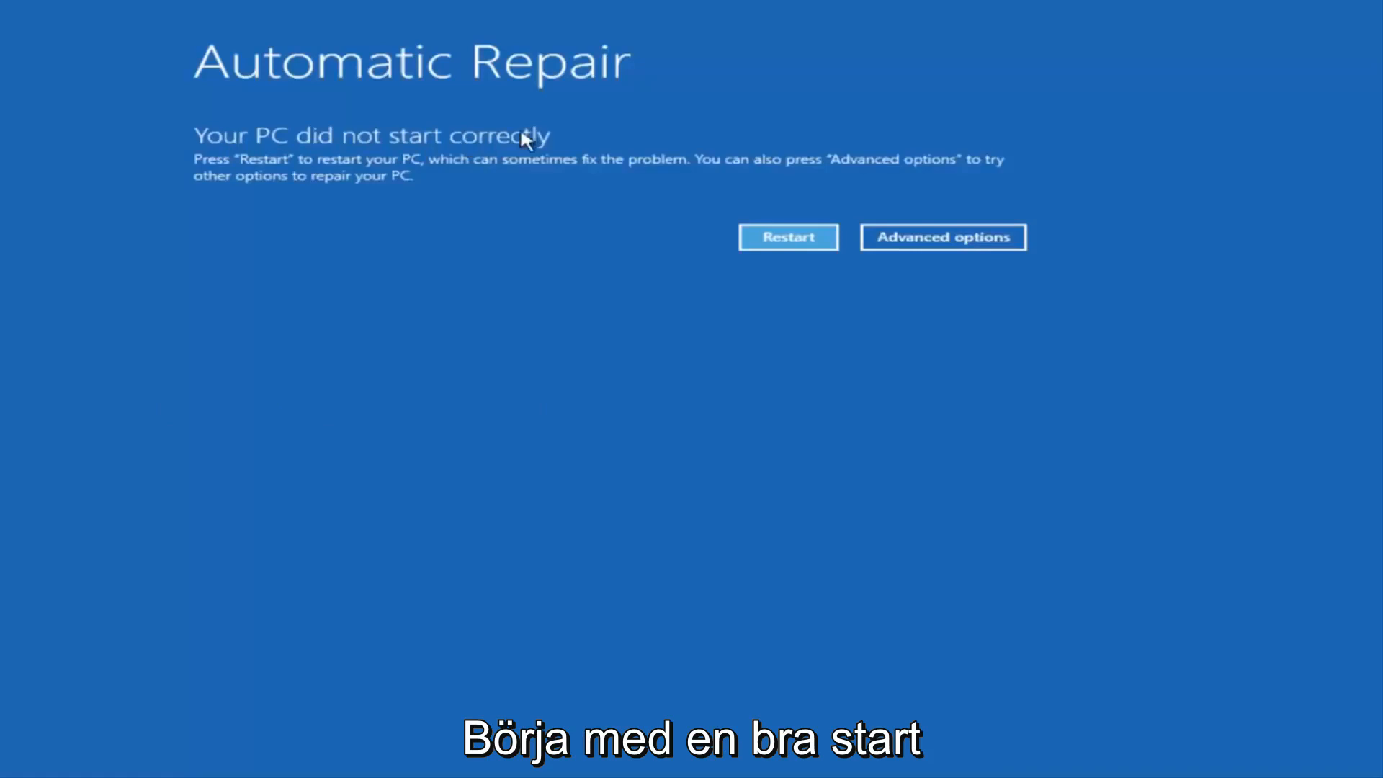
mouse_move(936, 238)
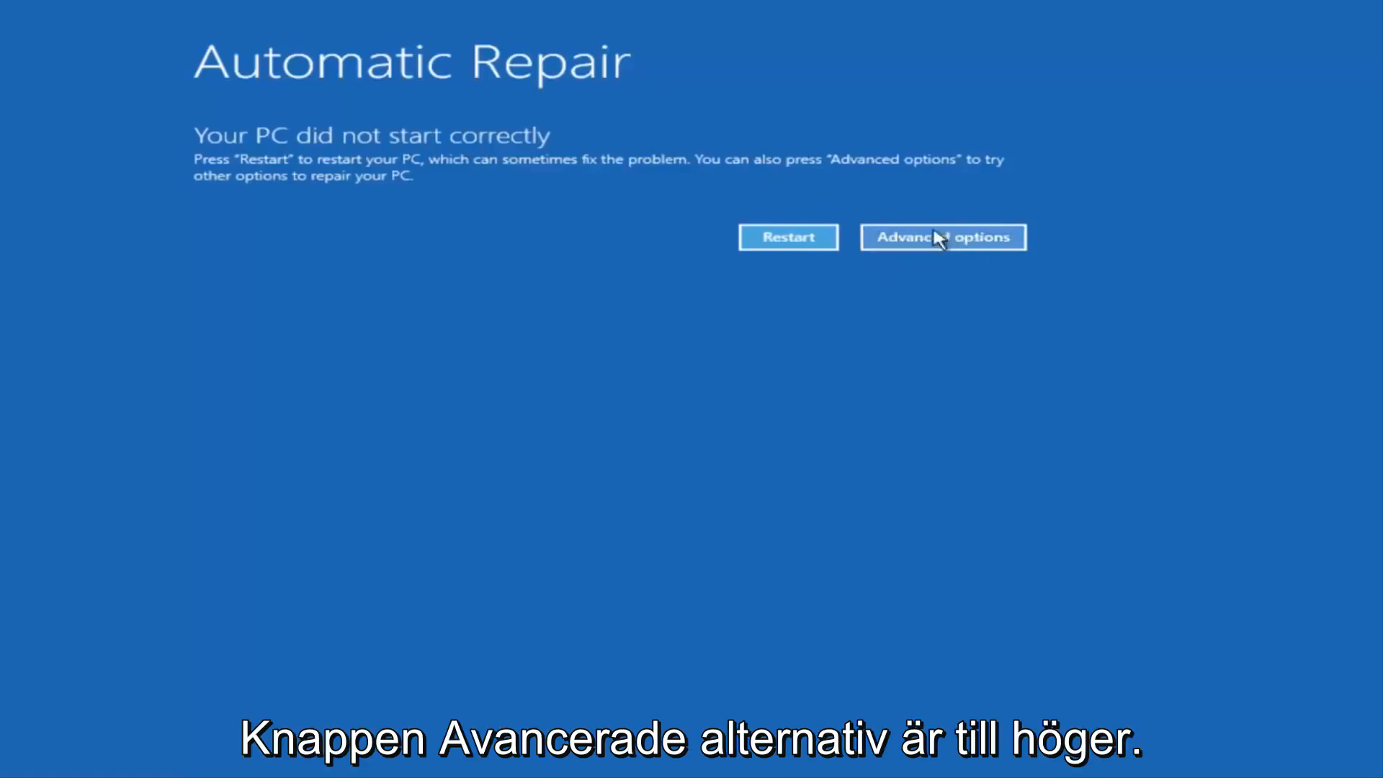
- Navigate from the Automatic Repair screen through Troubleshoot to Advanced options
left_click(943, 237)
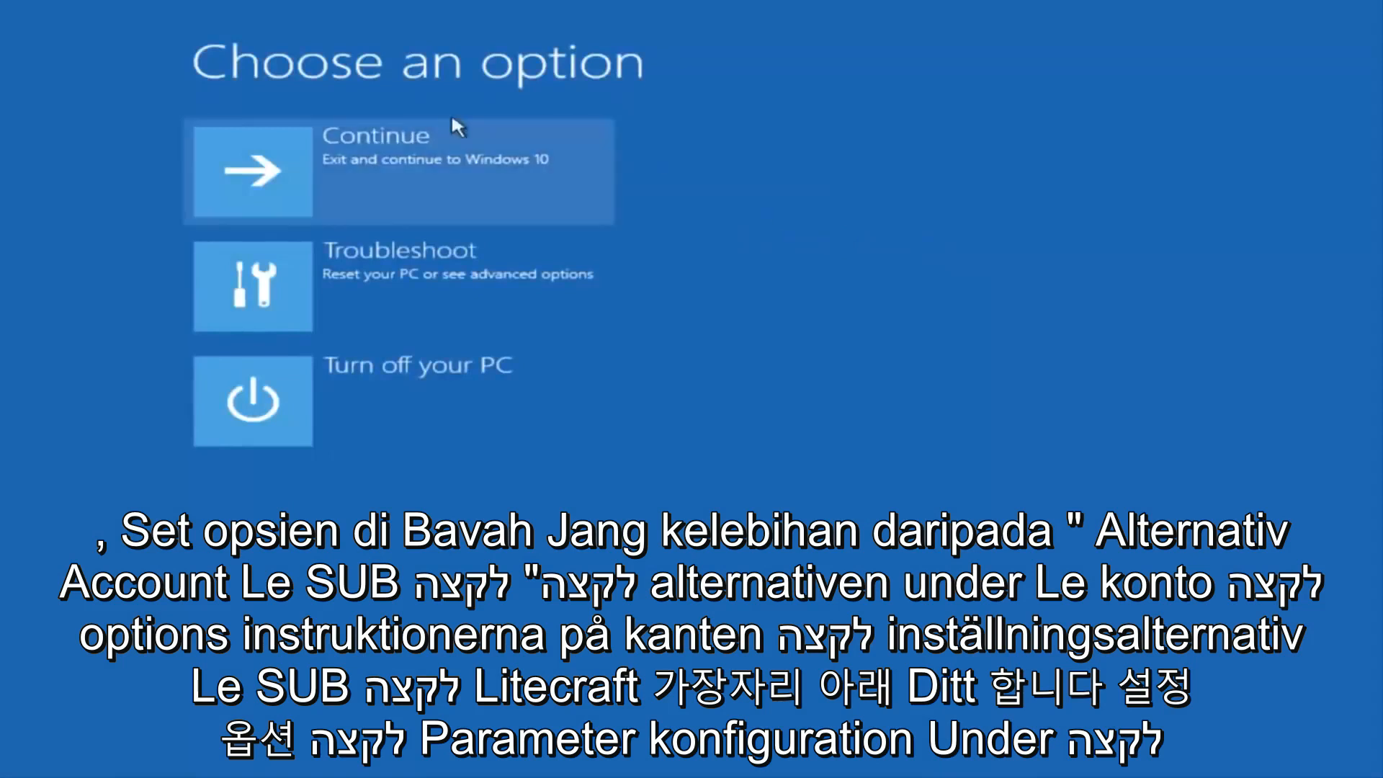
mouse_move(349, 267)
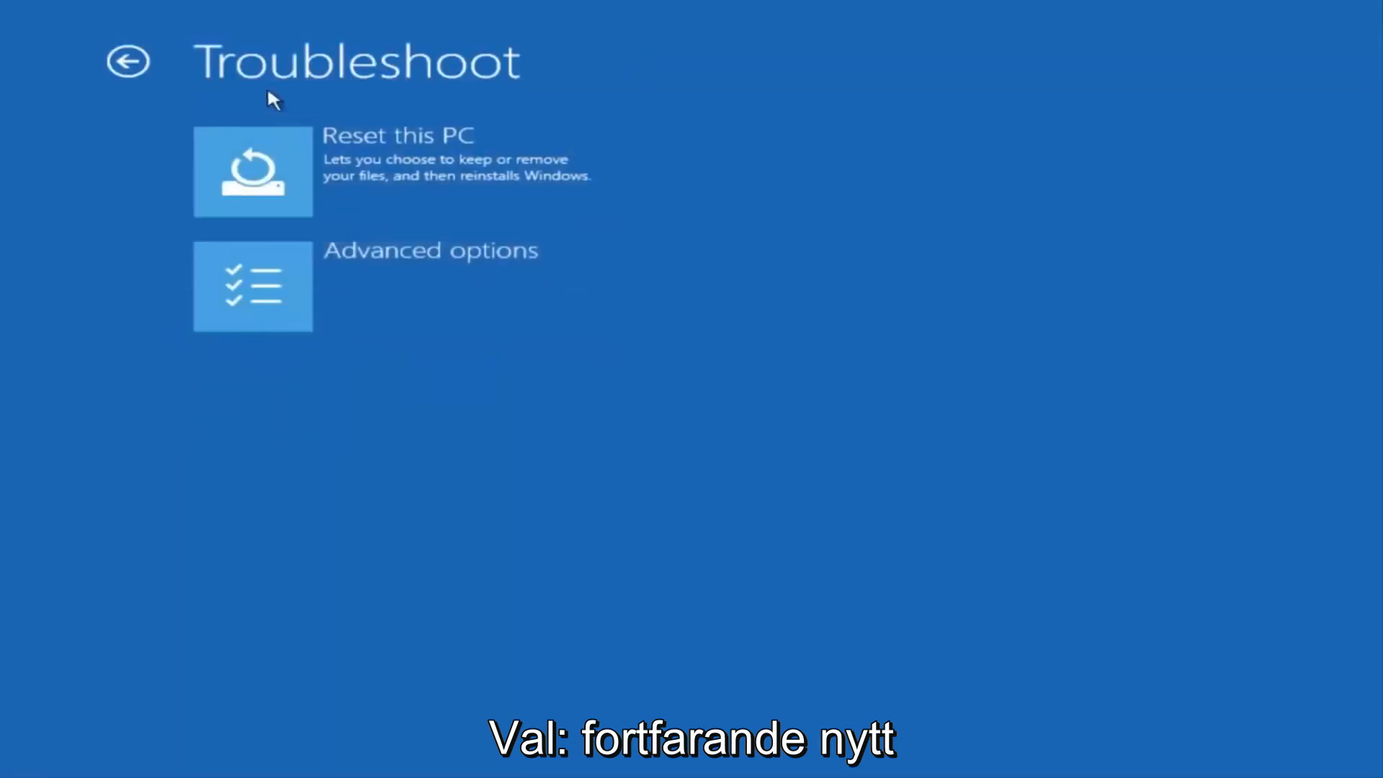
mouse_move(397, 303)
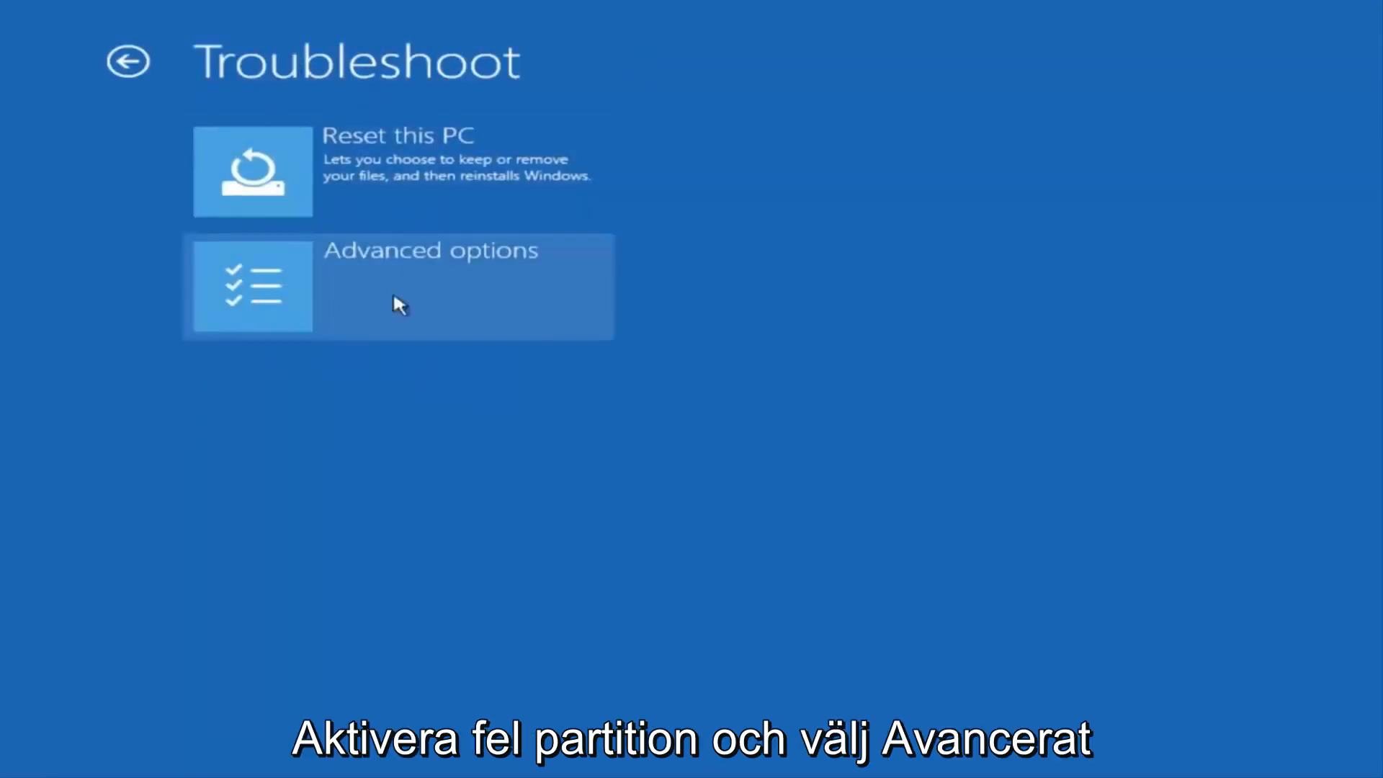
left_click(398, 285)
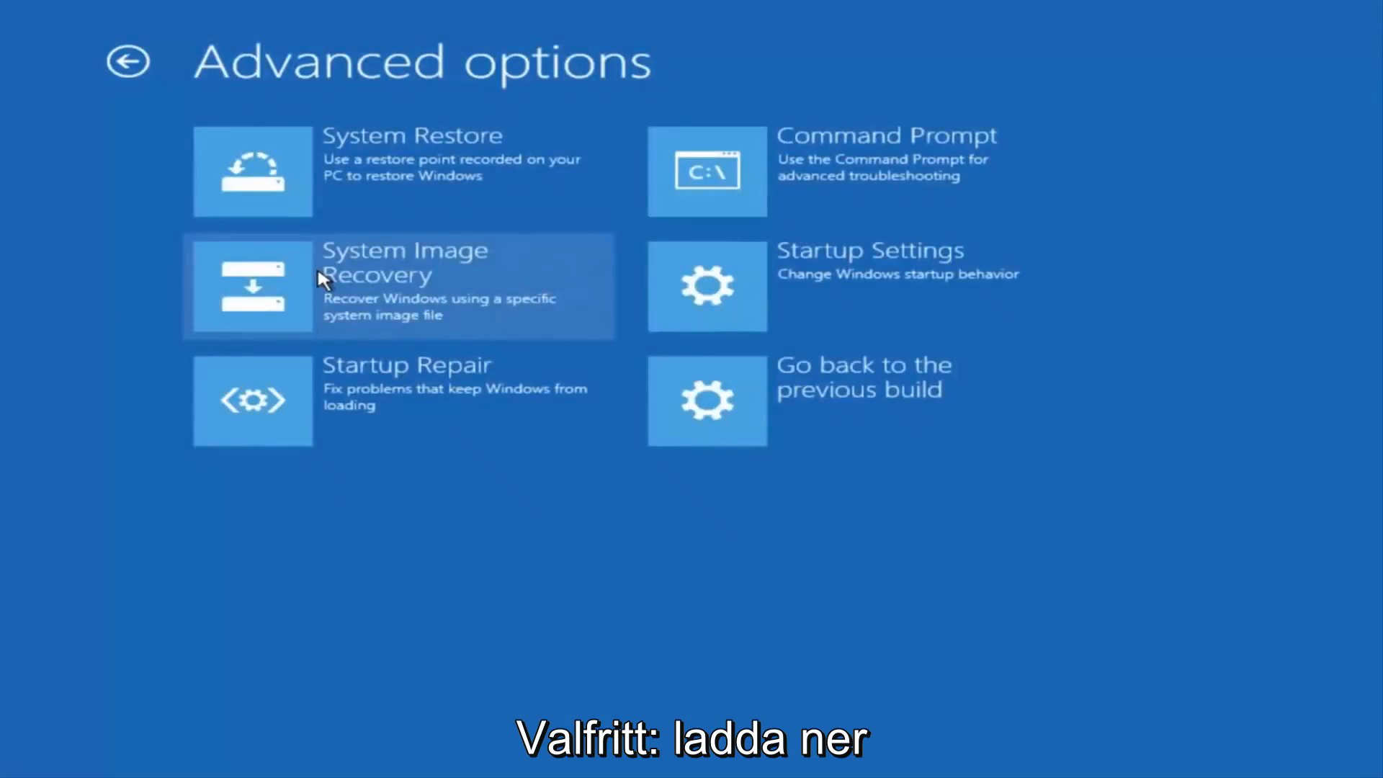
mouse_move(297, 87)
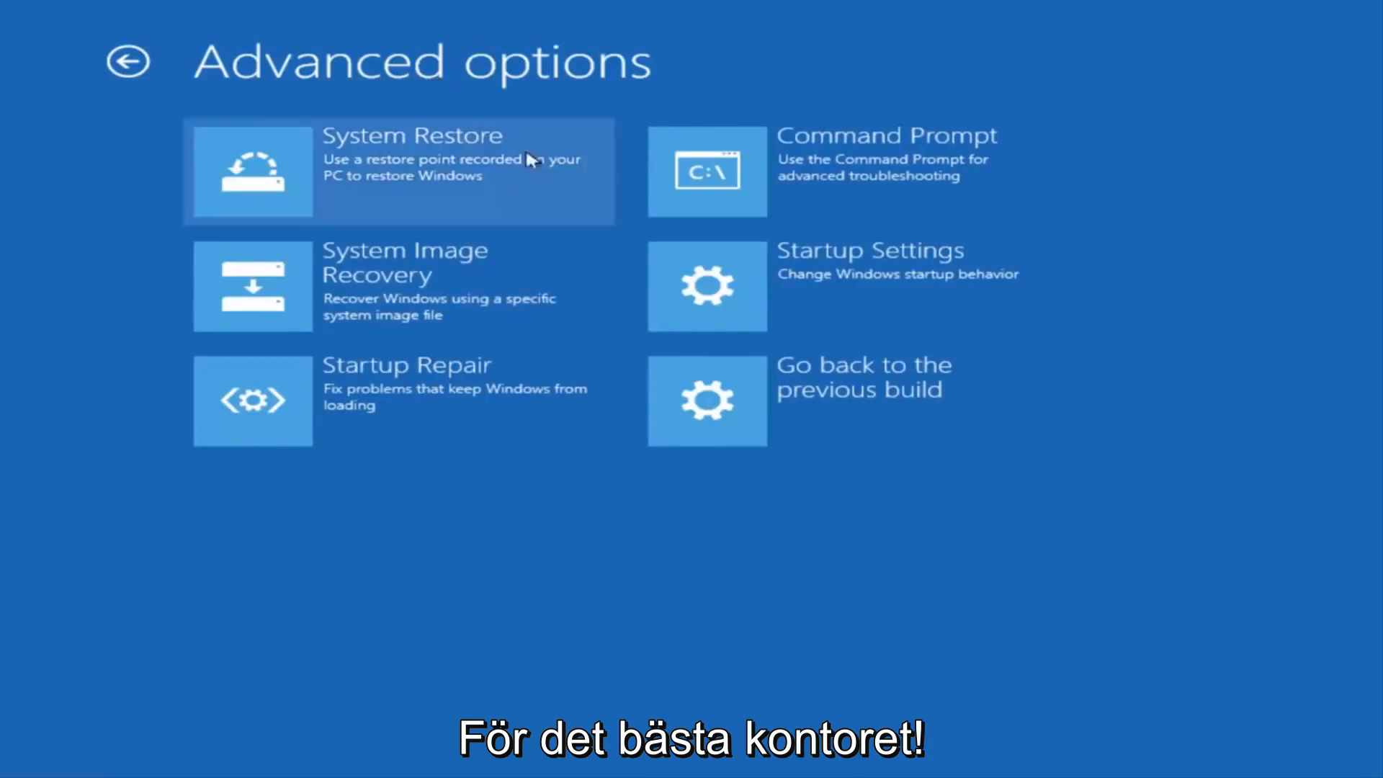
mouse_move(869, 182)
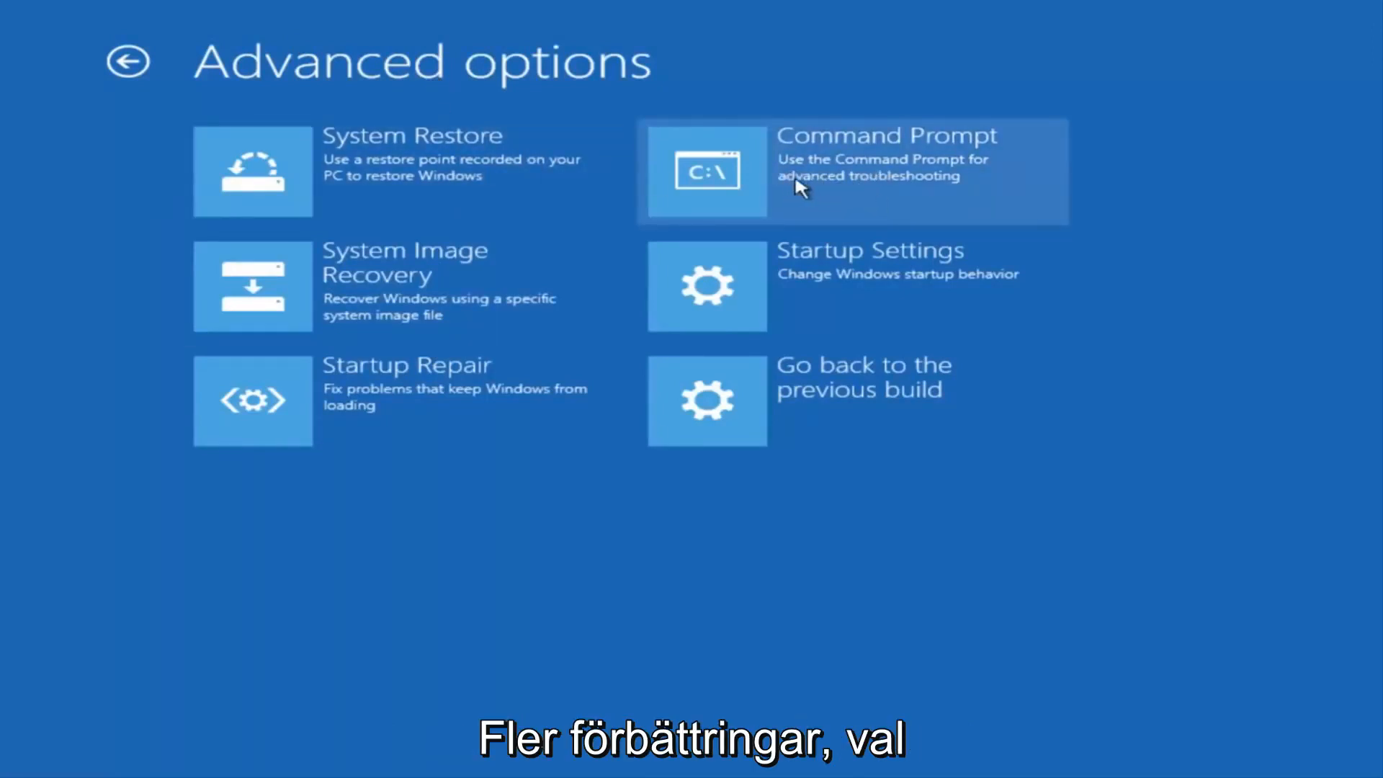
- Launch Command Prompt from recovery options and switch to drive C:
left_click(807, 172)
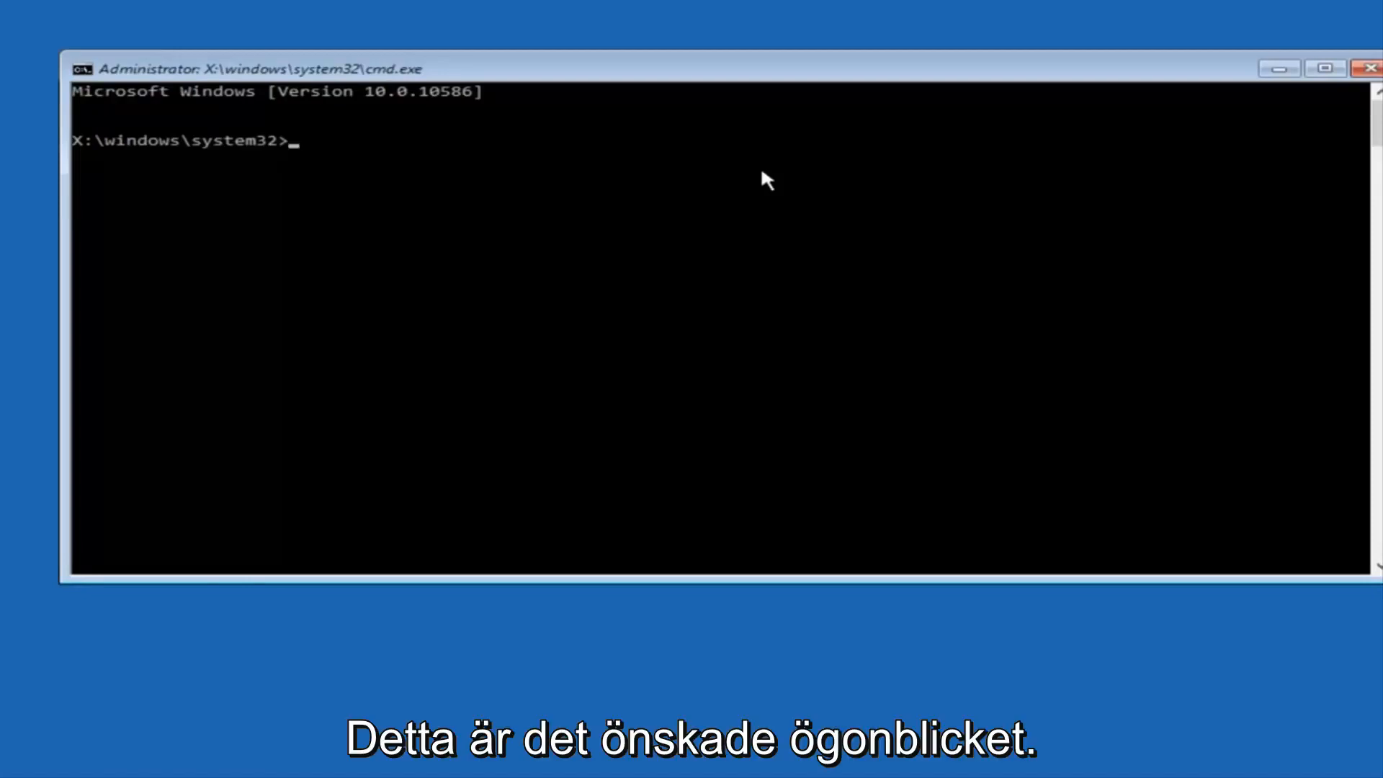
type("c")
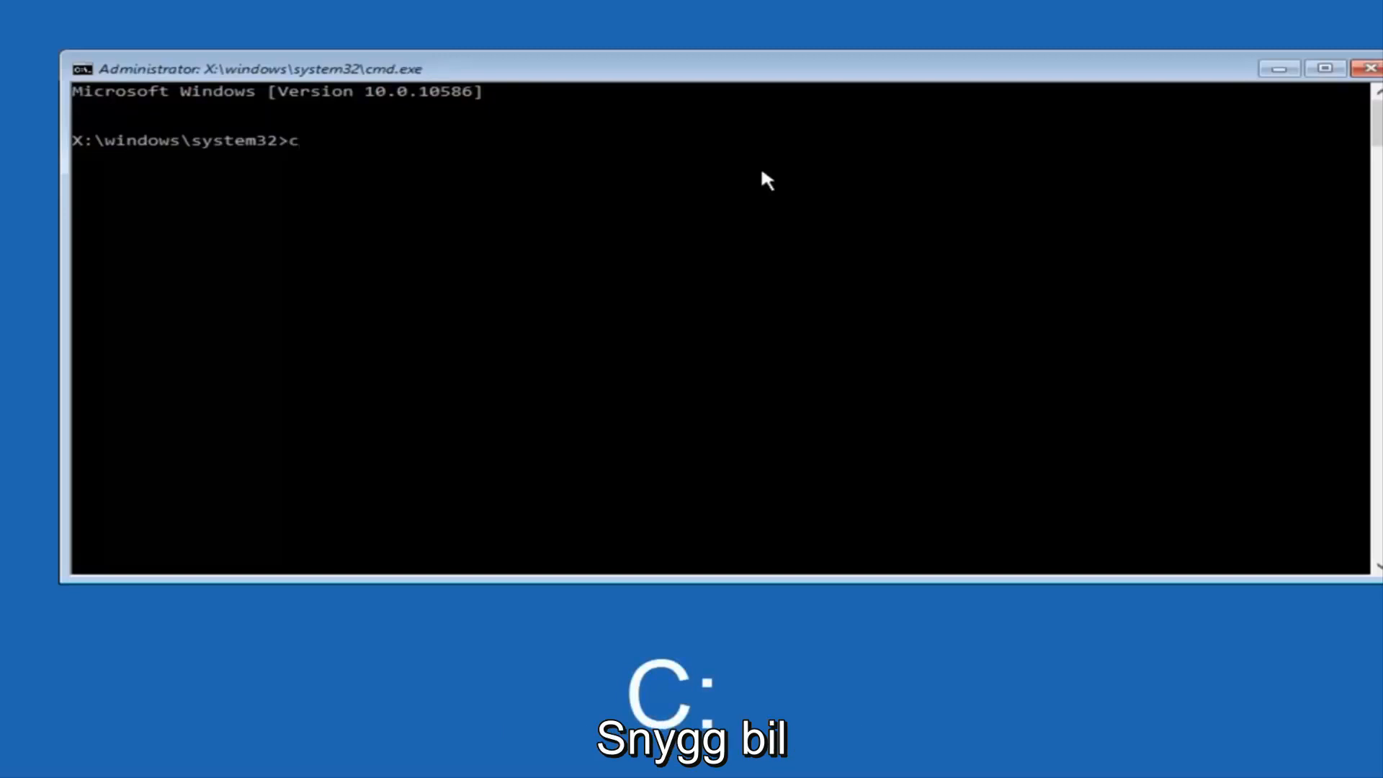
type(":")
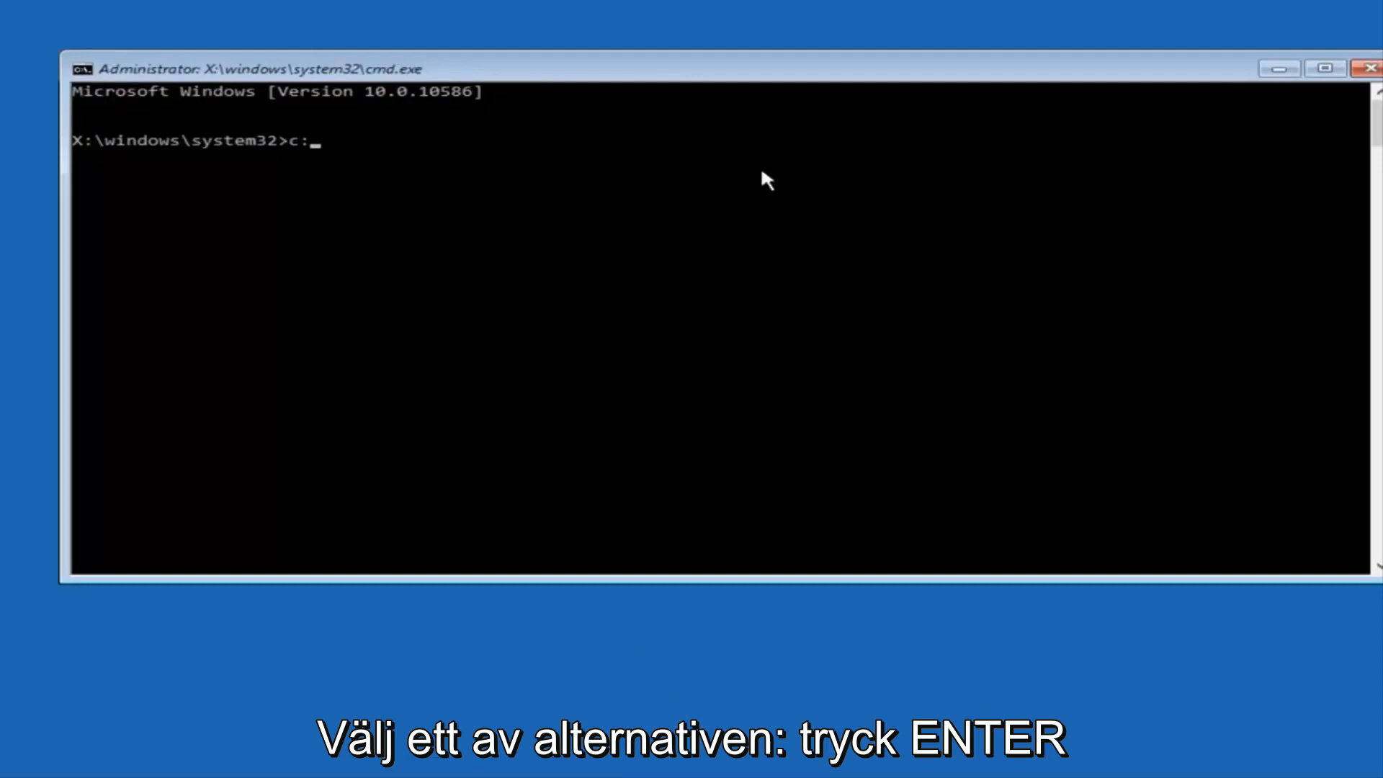
key("Enter")
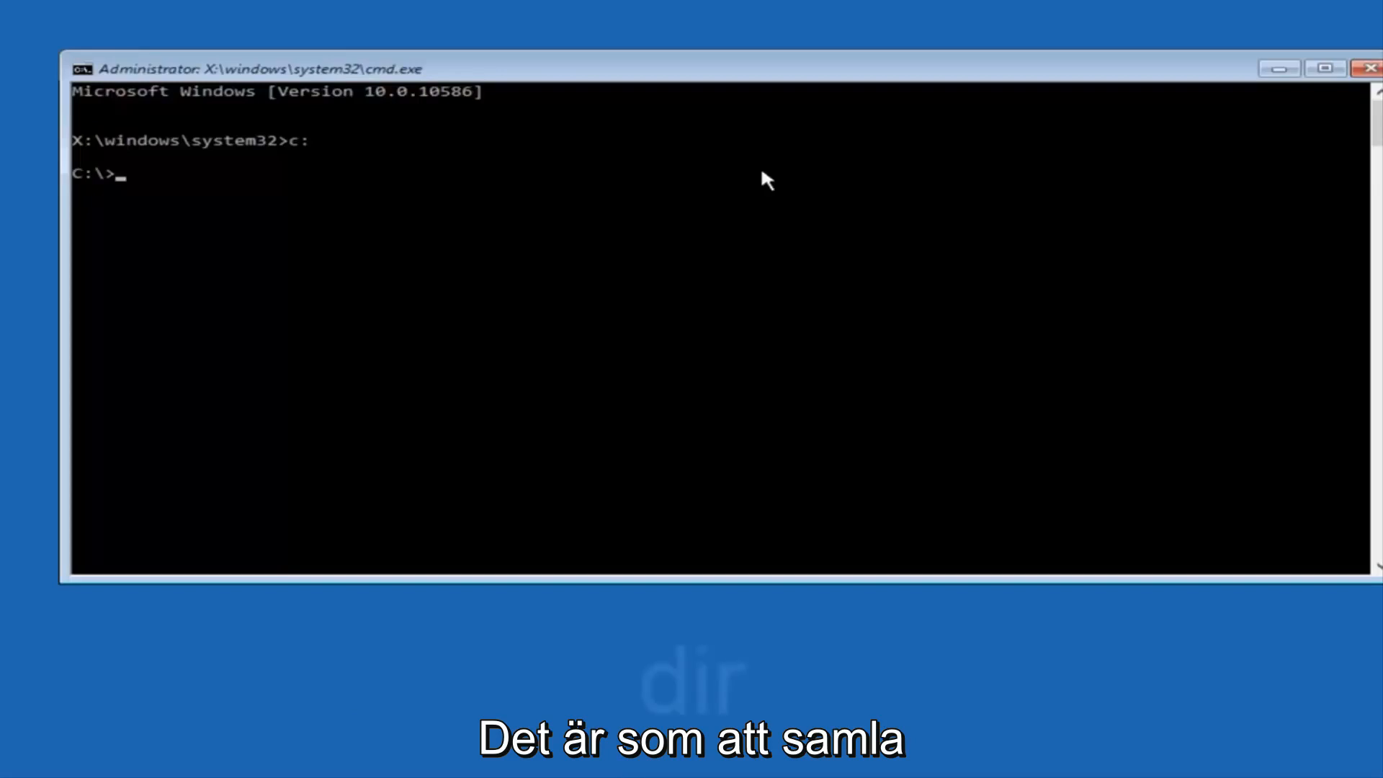
- Run dir to list C:\ showing PerfLogs, Program Files, Users and Windows
type("dir")
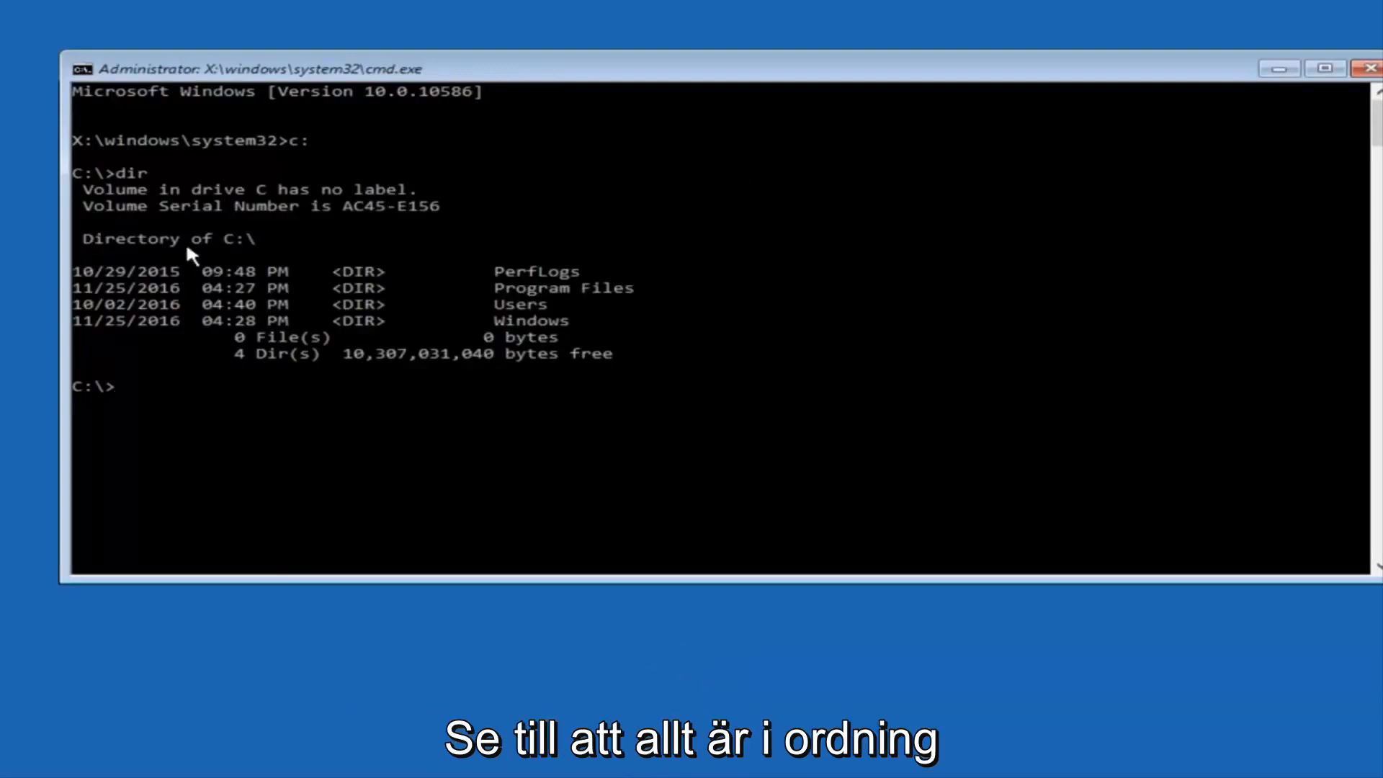
mouse_move(508, 288)
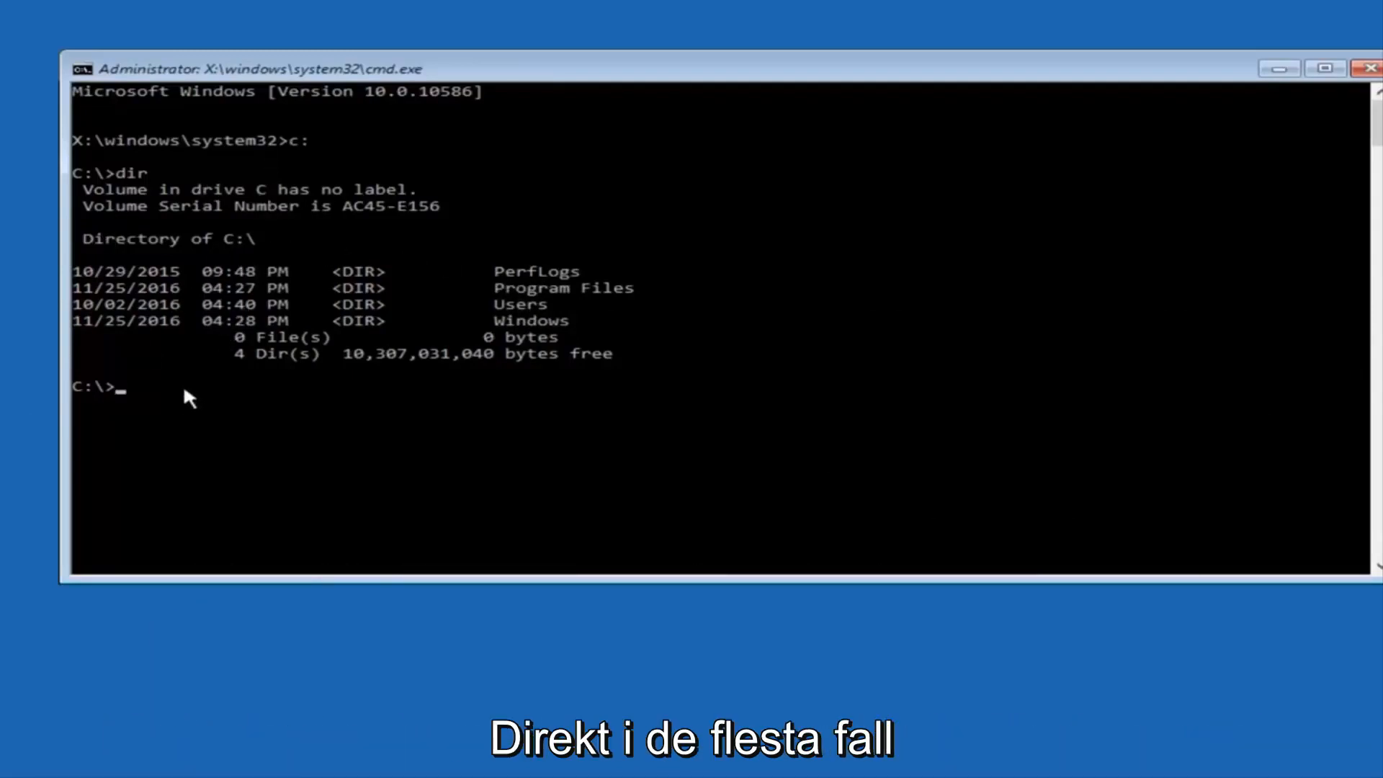
mouse_move(184, 362)
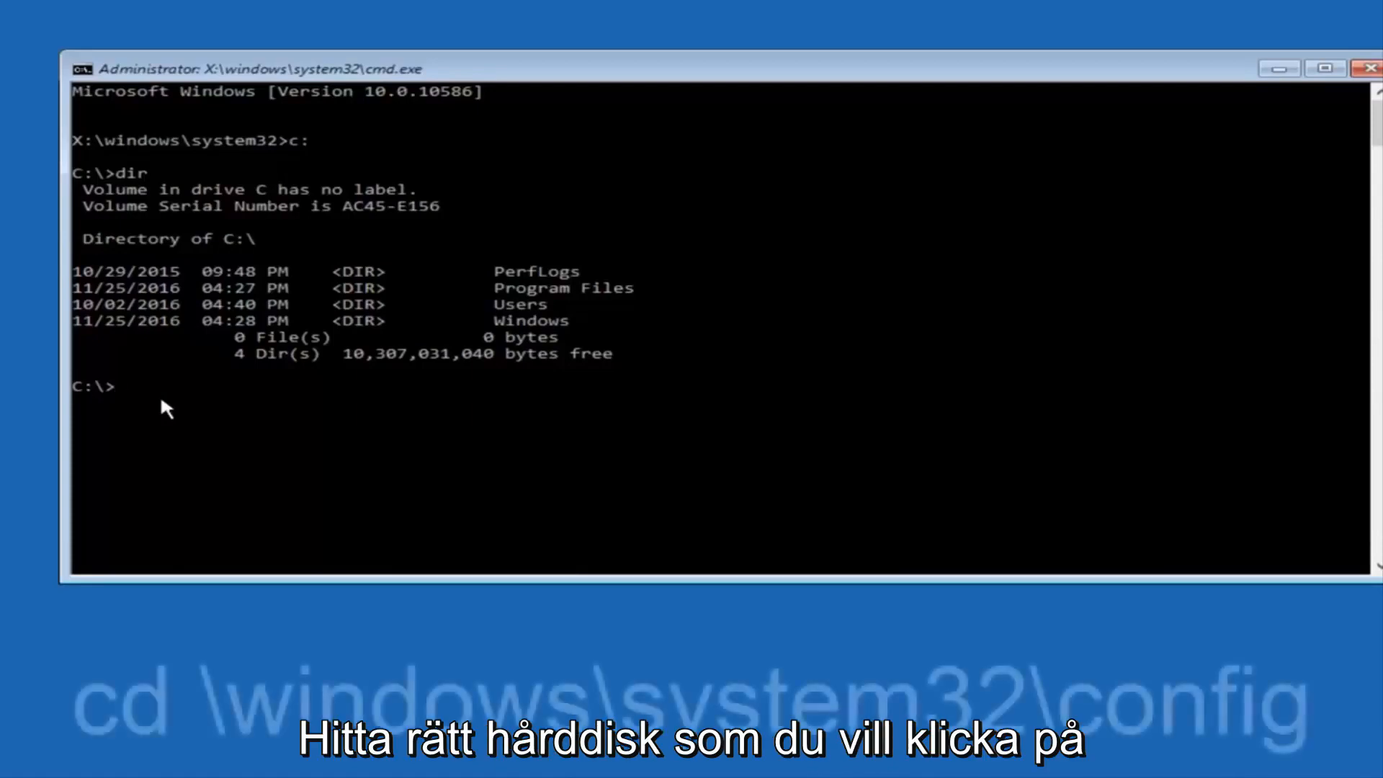
- Change directory to C:\Windows\System32\config
type("cd")
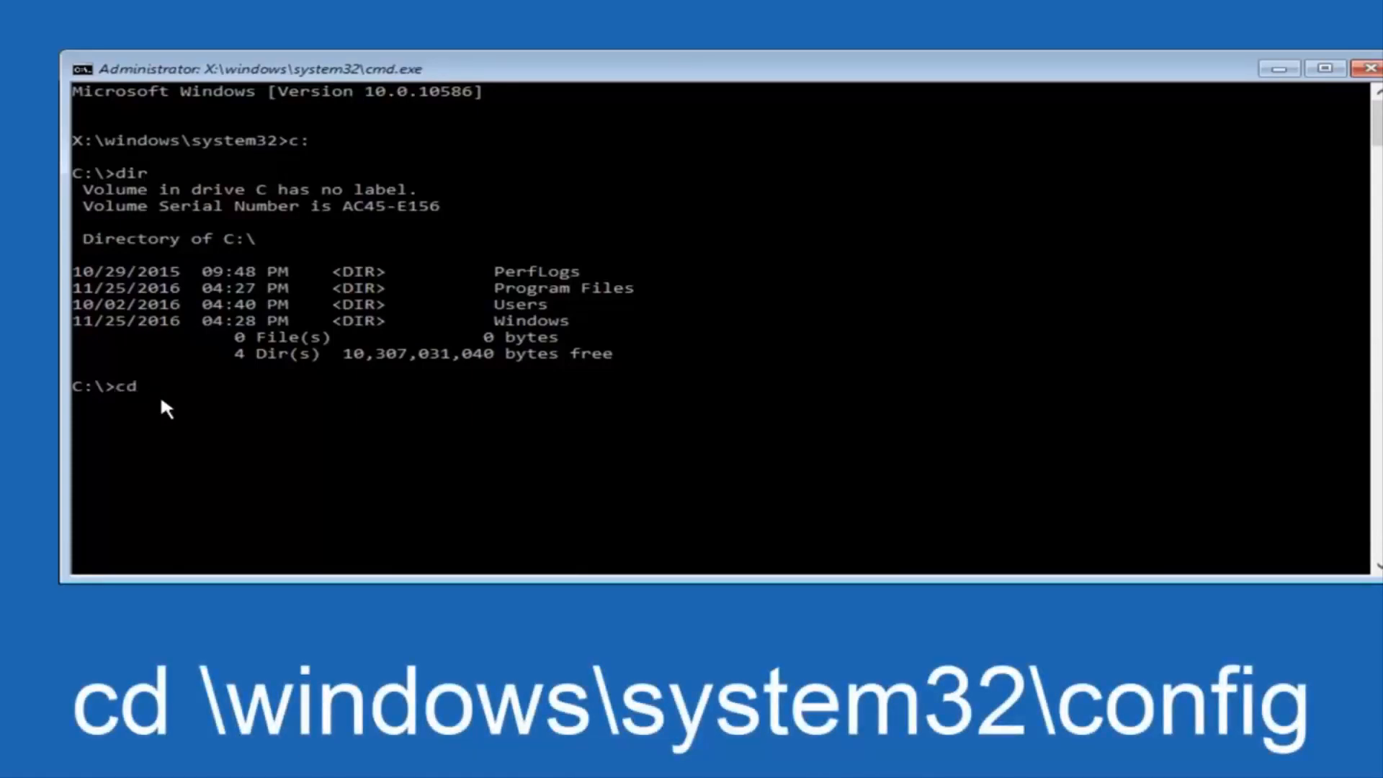
type("\\")
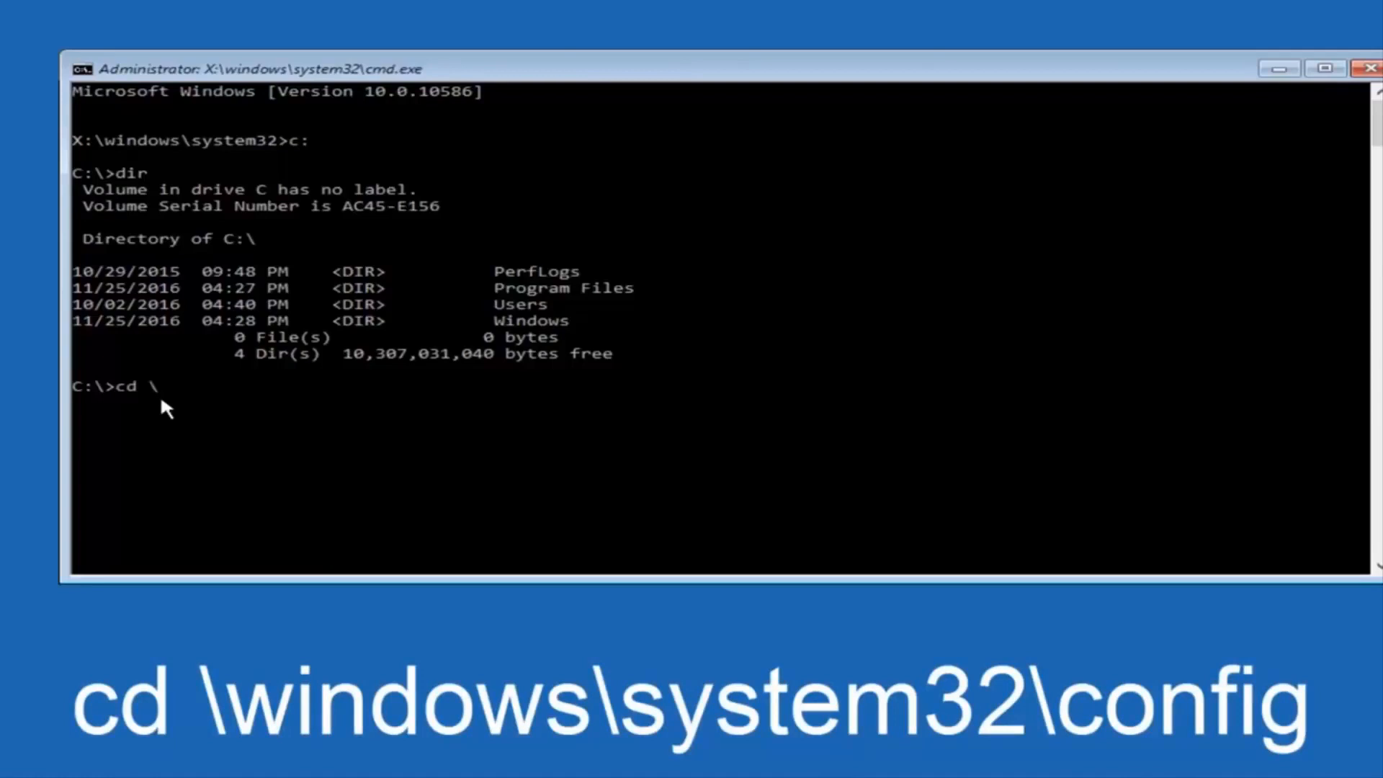
type("windows\\")
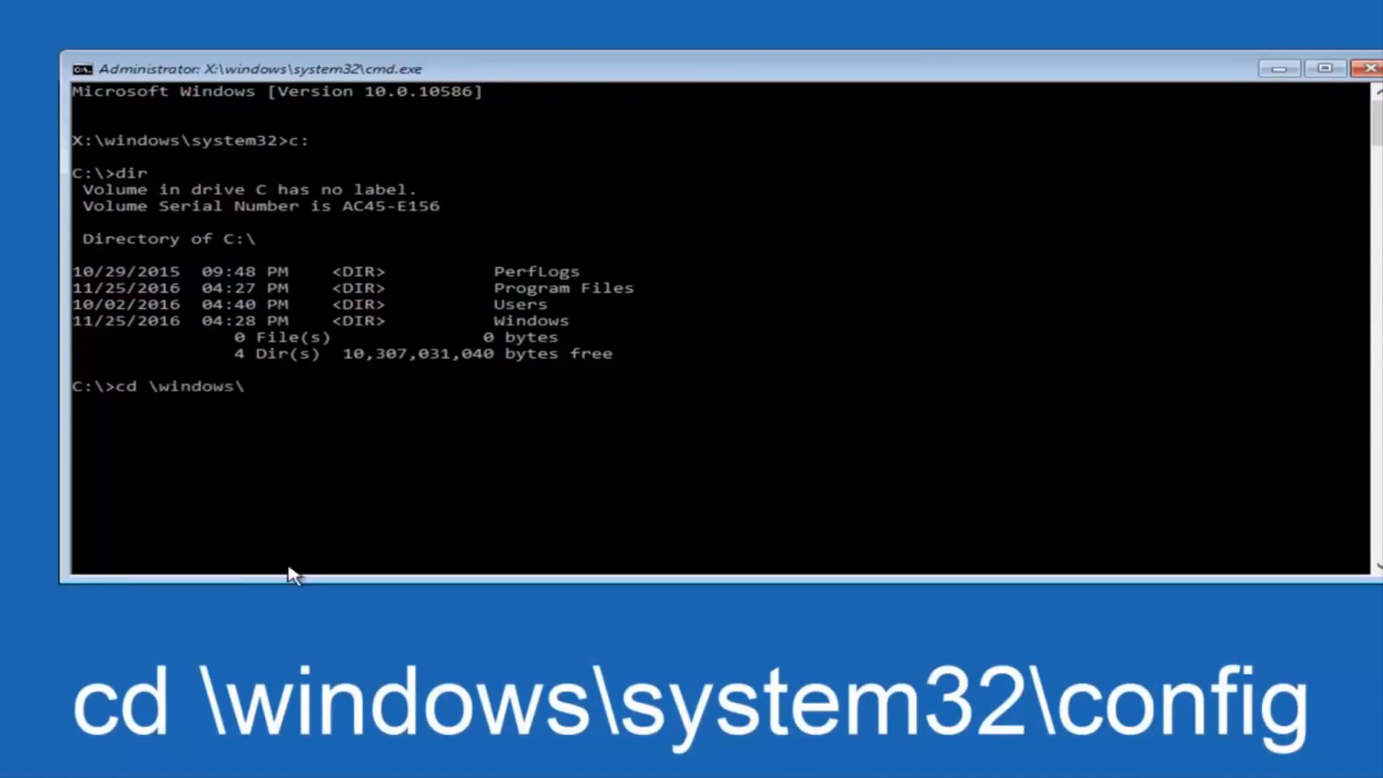
type("system32")
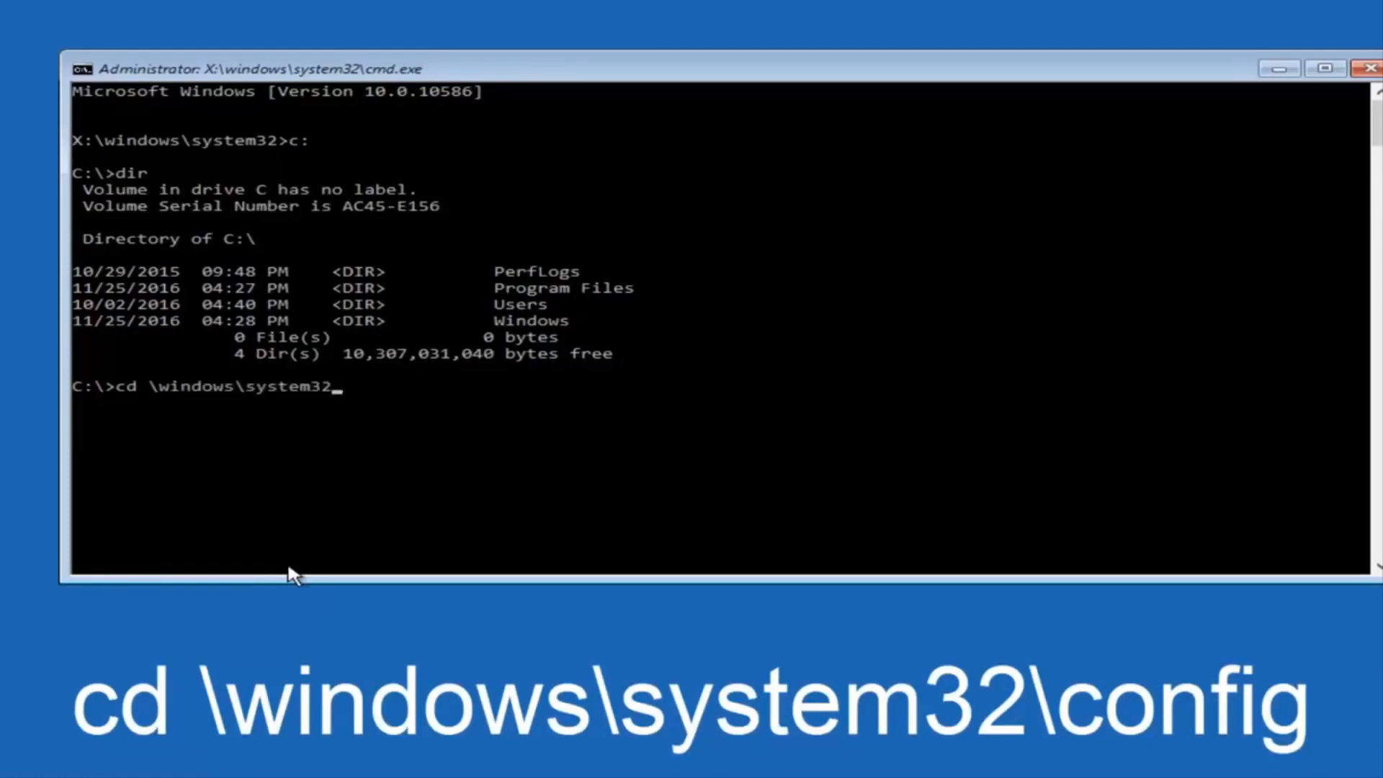
type("\\")
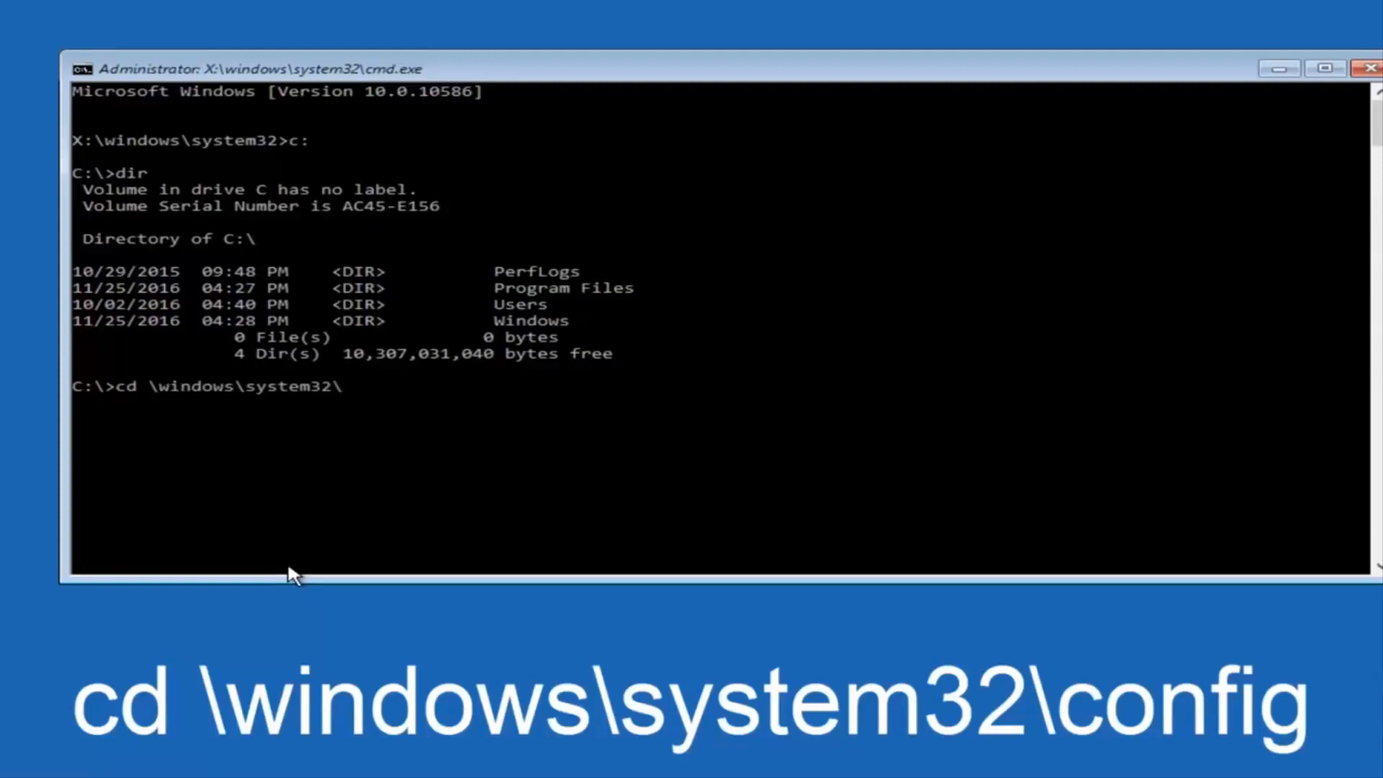
type("\\c")
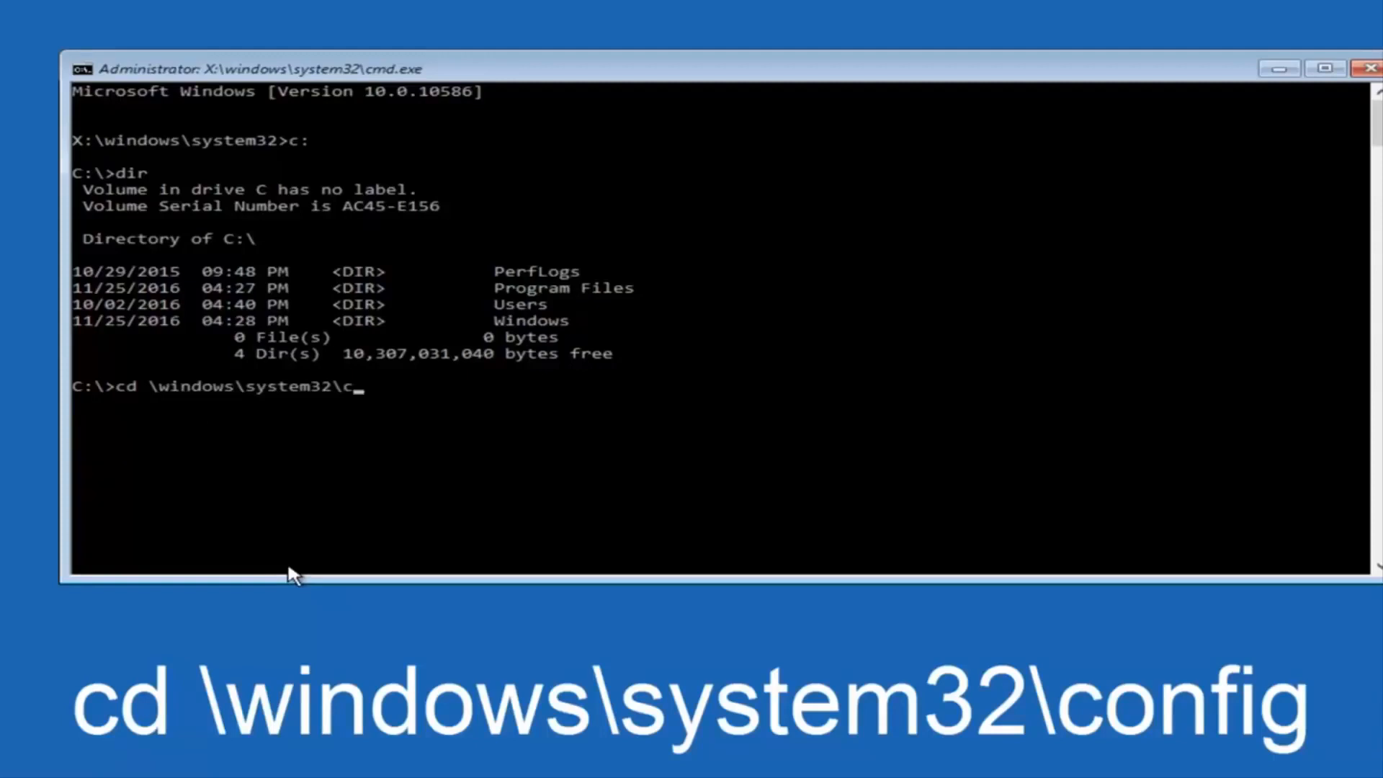
type("onfig")
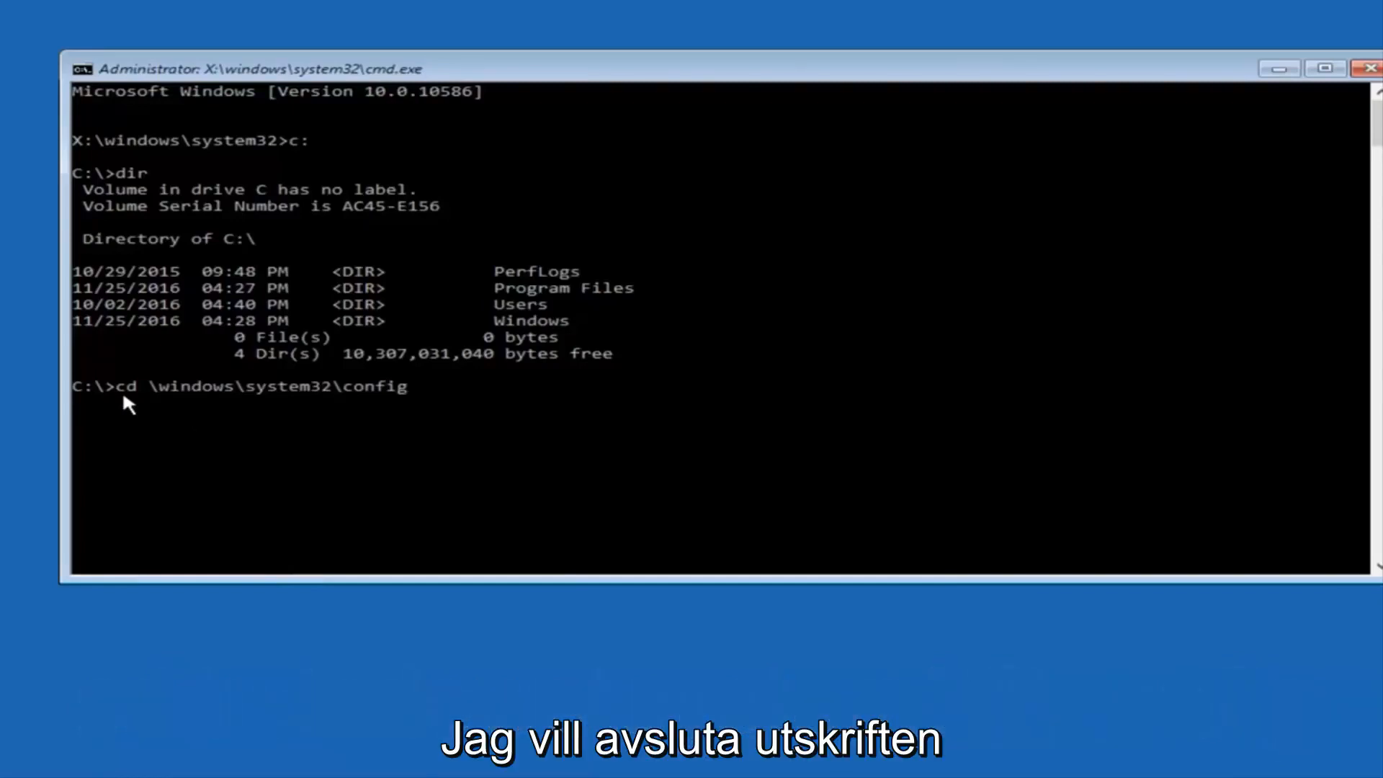
key("Enter")
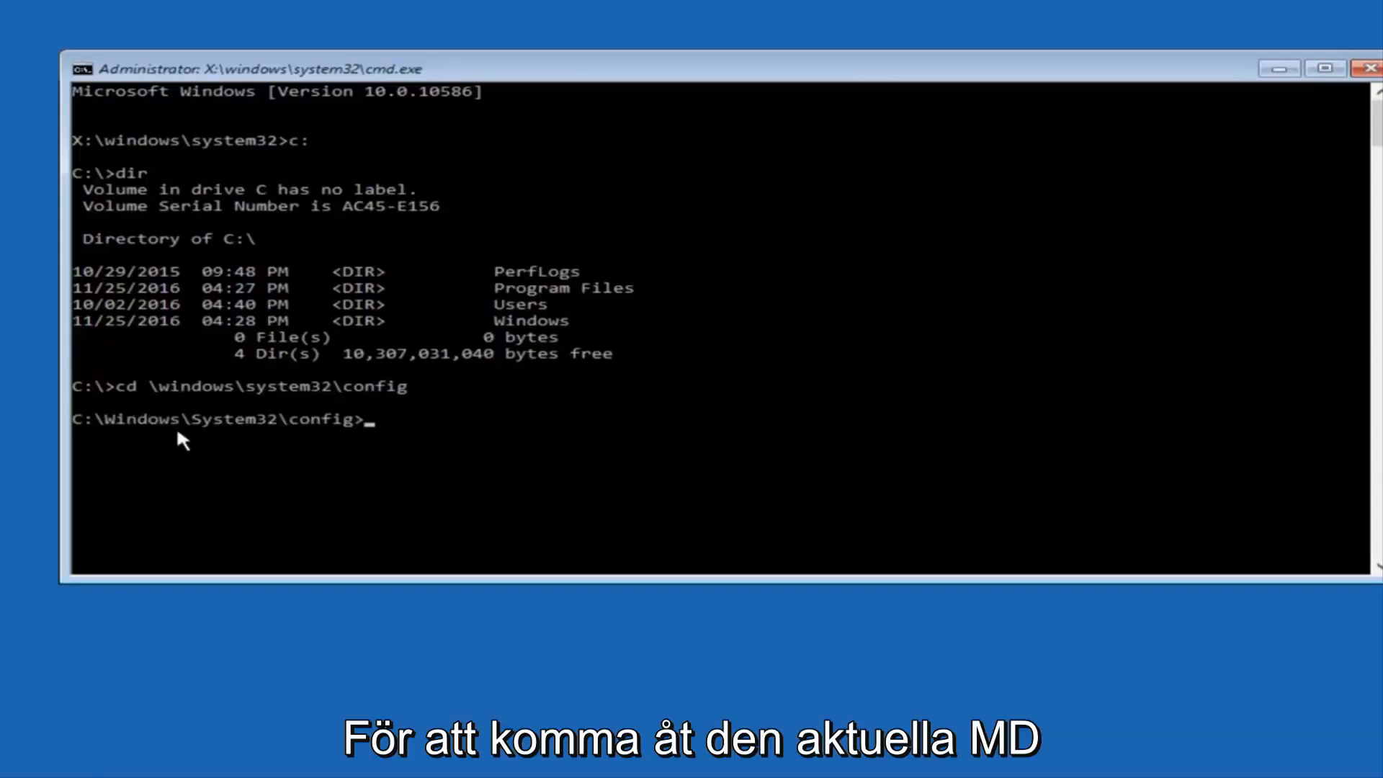
- Create a folder named Backup inside System32\config with MD
type("MD Bac")
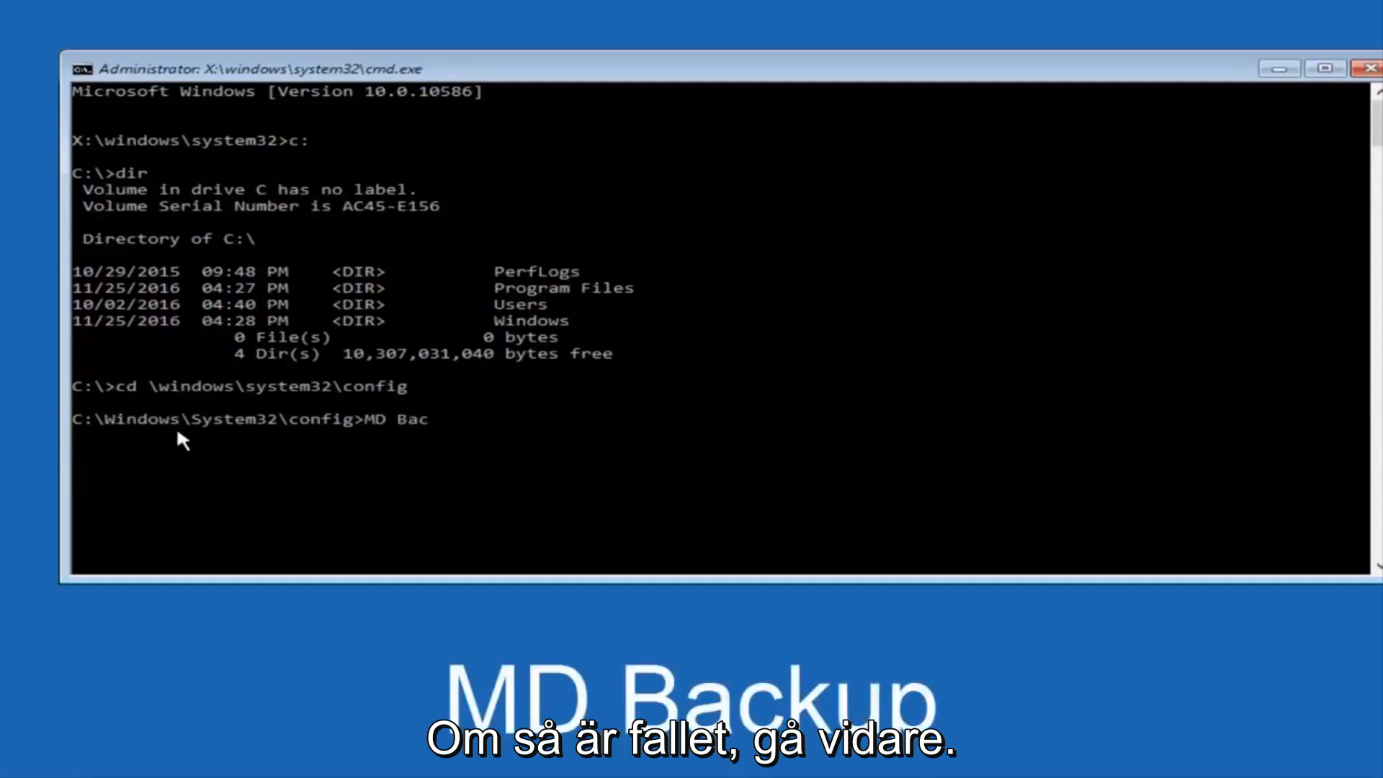
type("kup")
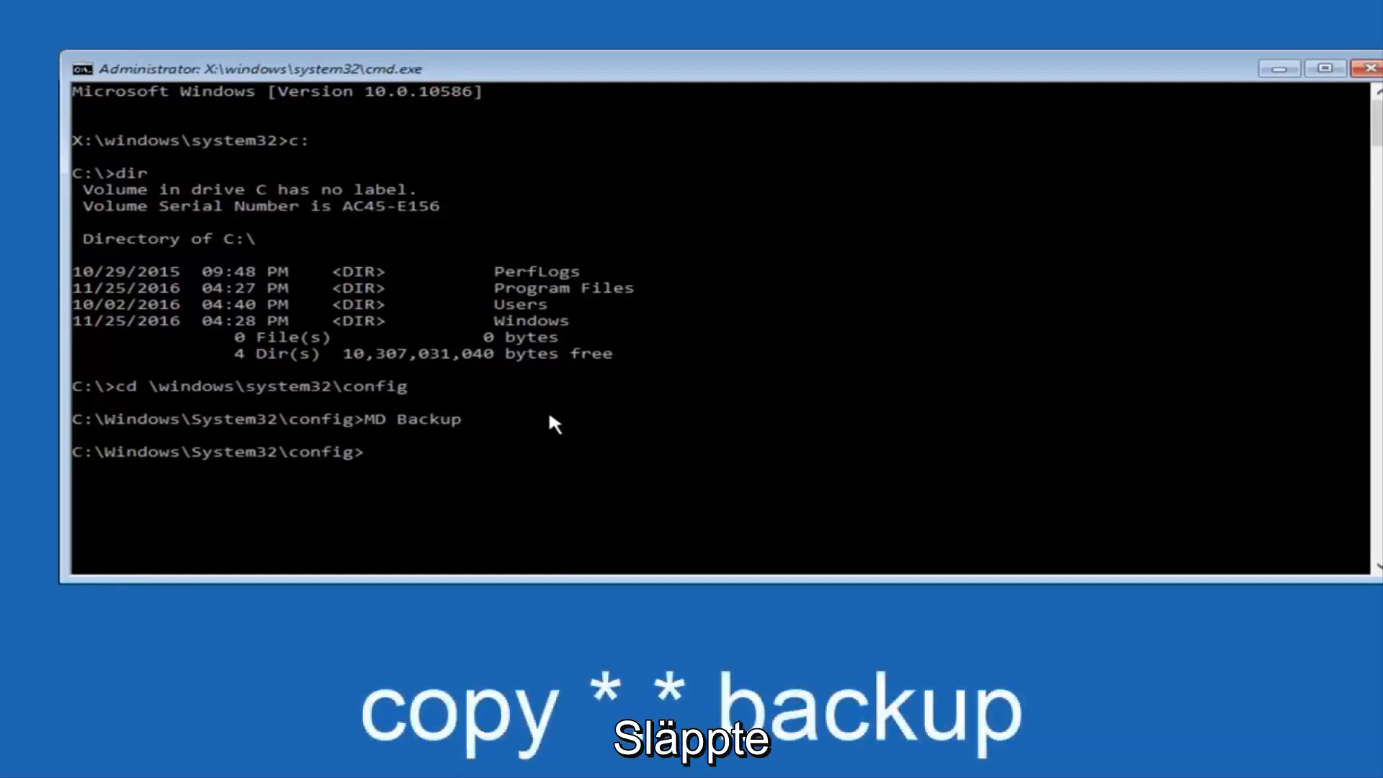
- Copy all ten config files (sam, security, software, system, etc.) into Backup
type("copy")
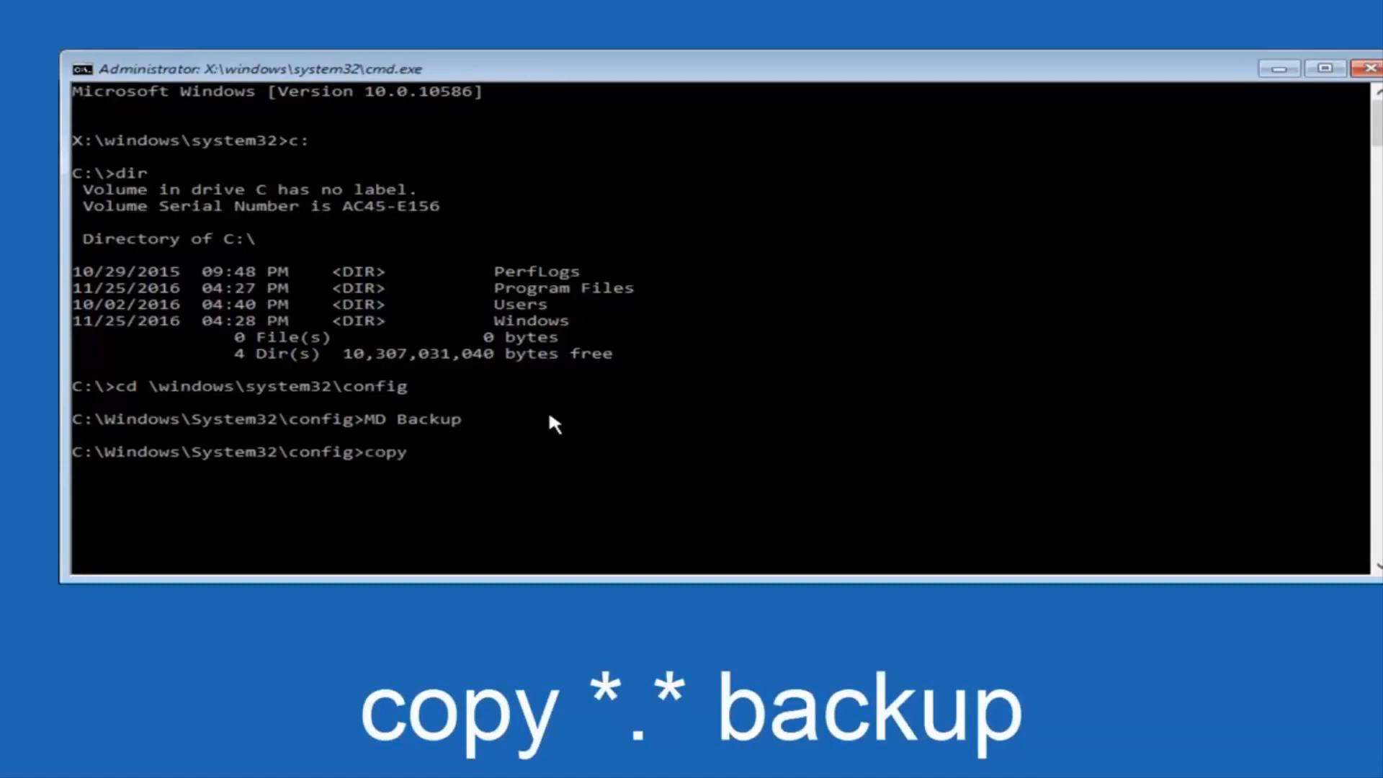
type("*")
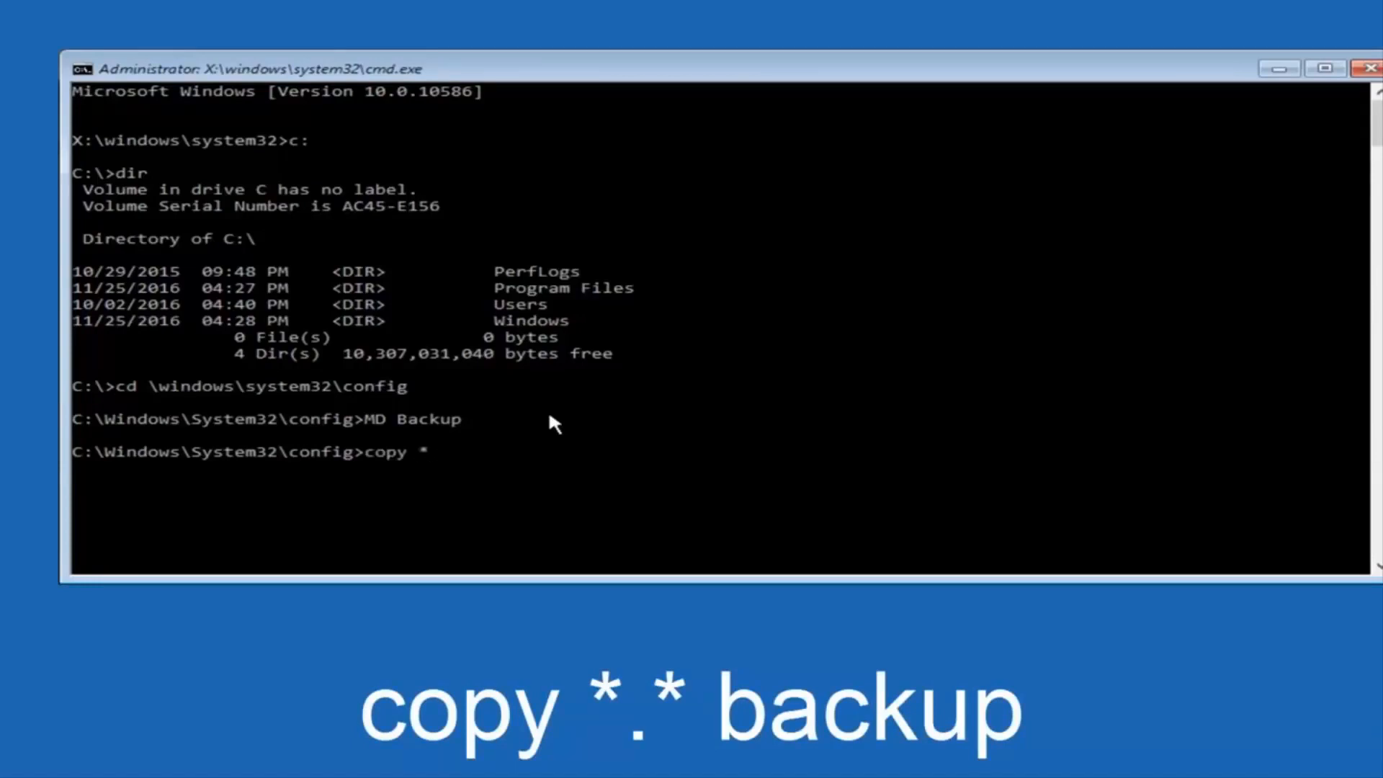
type(".")
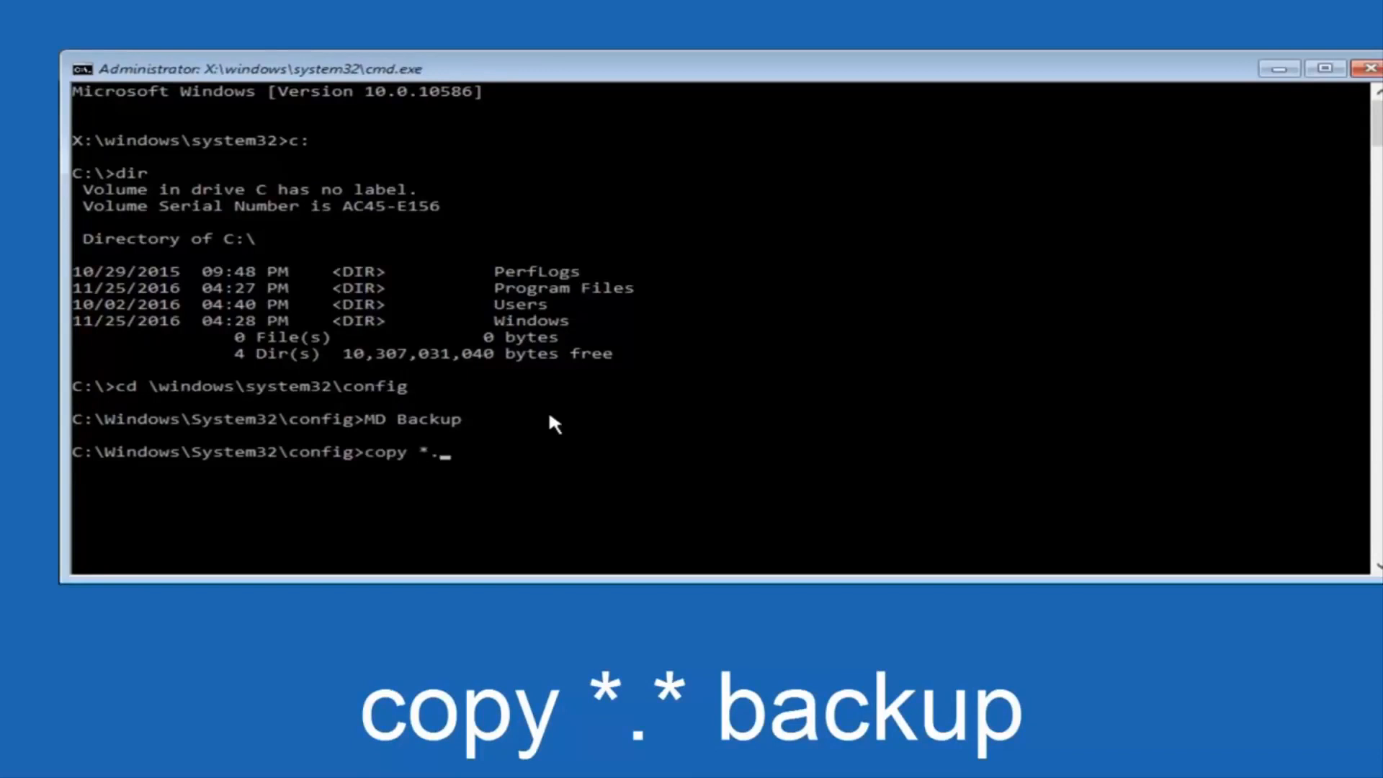
type("*")
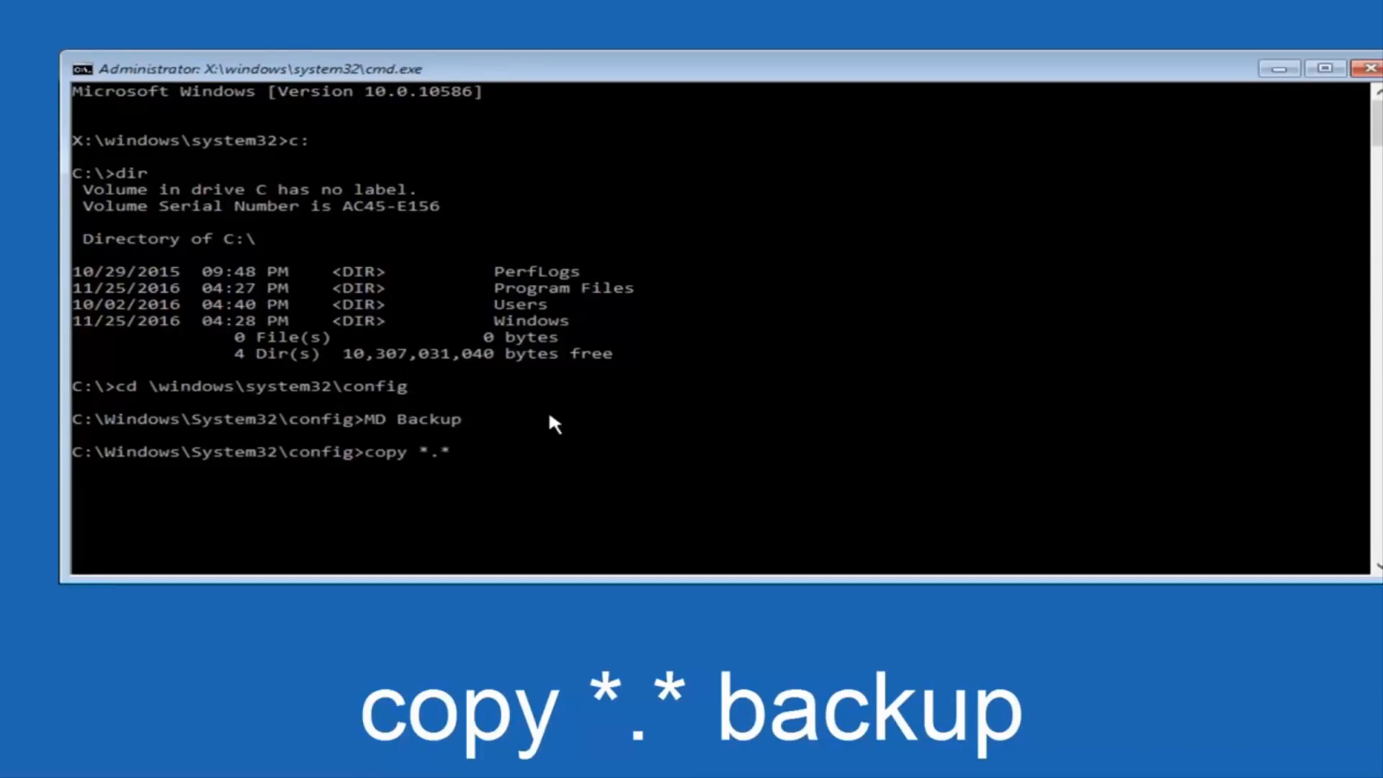
type("backup")
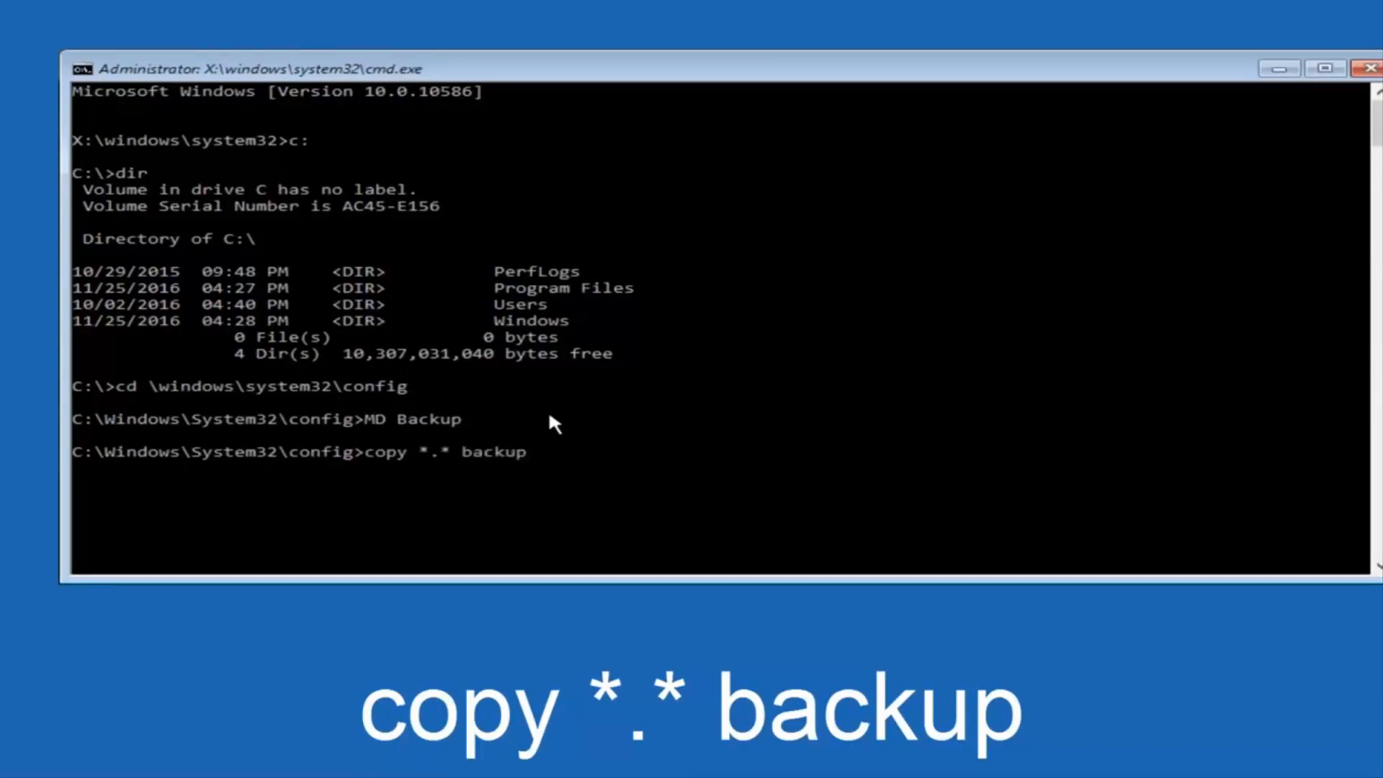
key("Enter")
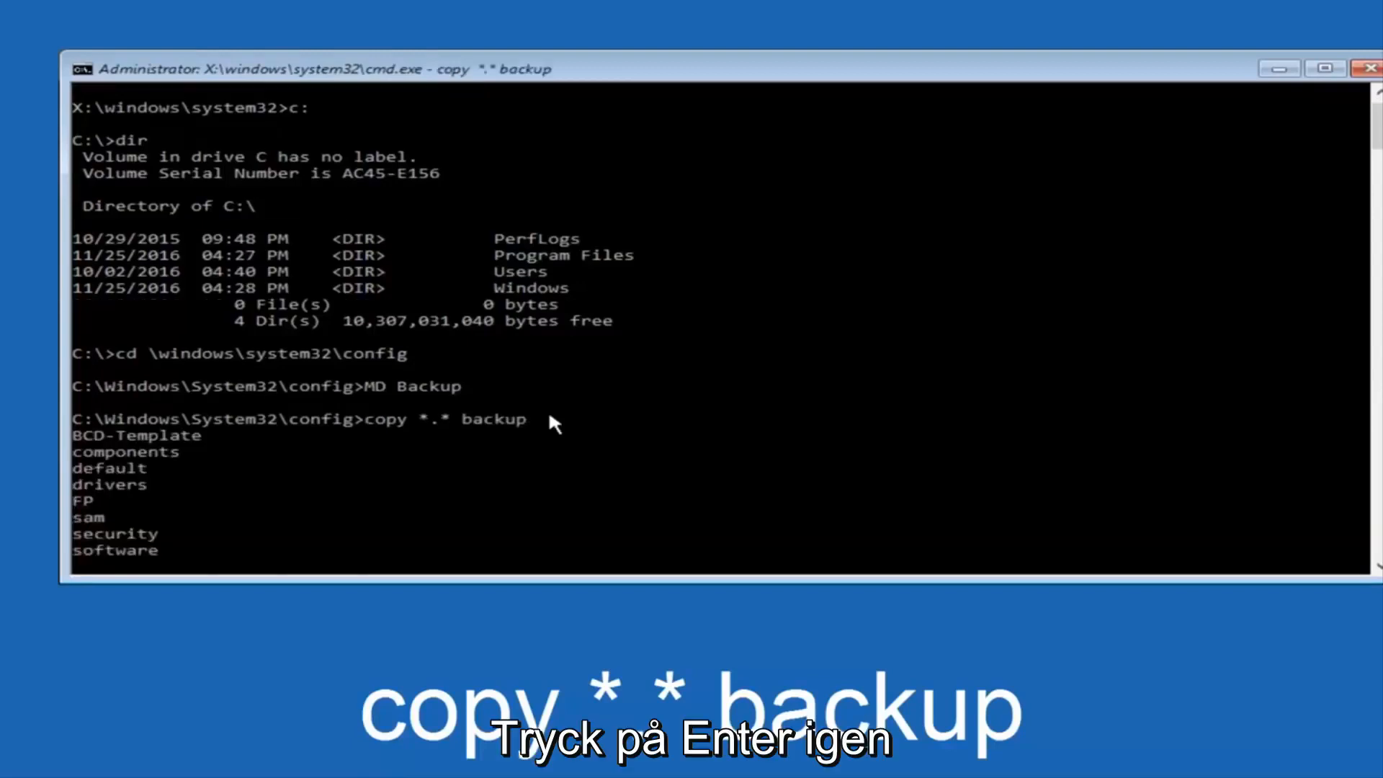
key("Enter")
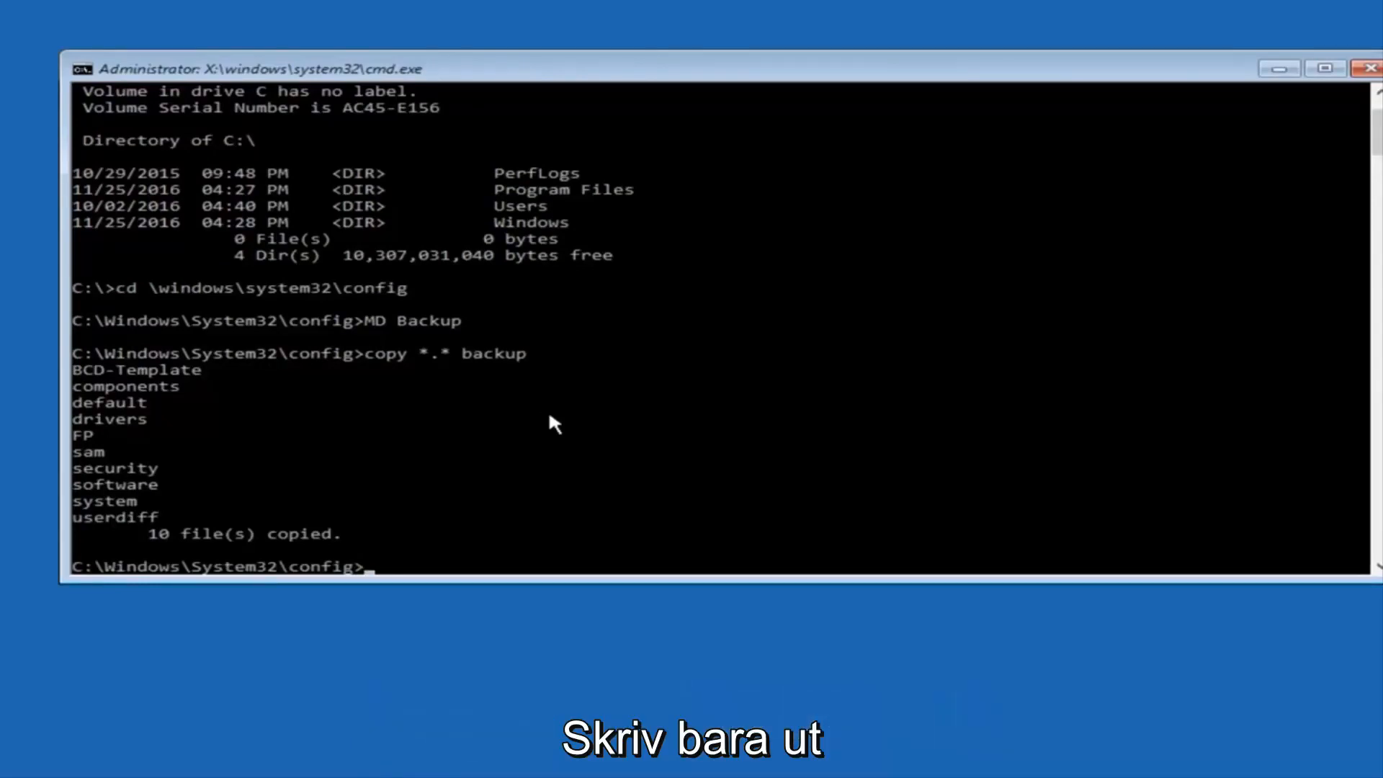
- Enter the RegBack folder and list its five 0-byte registry files
type("CD")
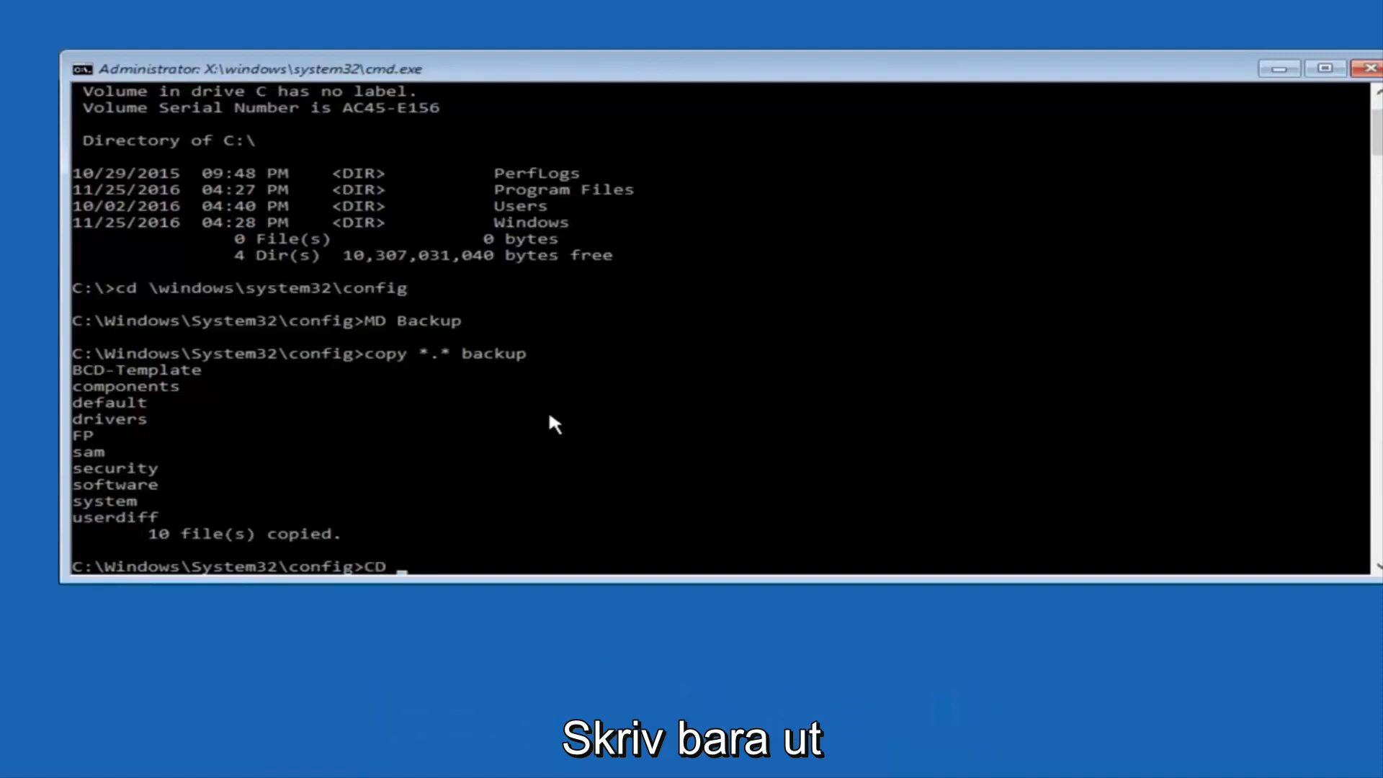
type("regbac")
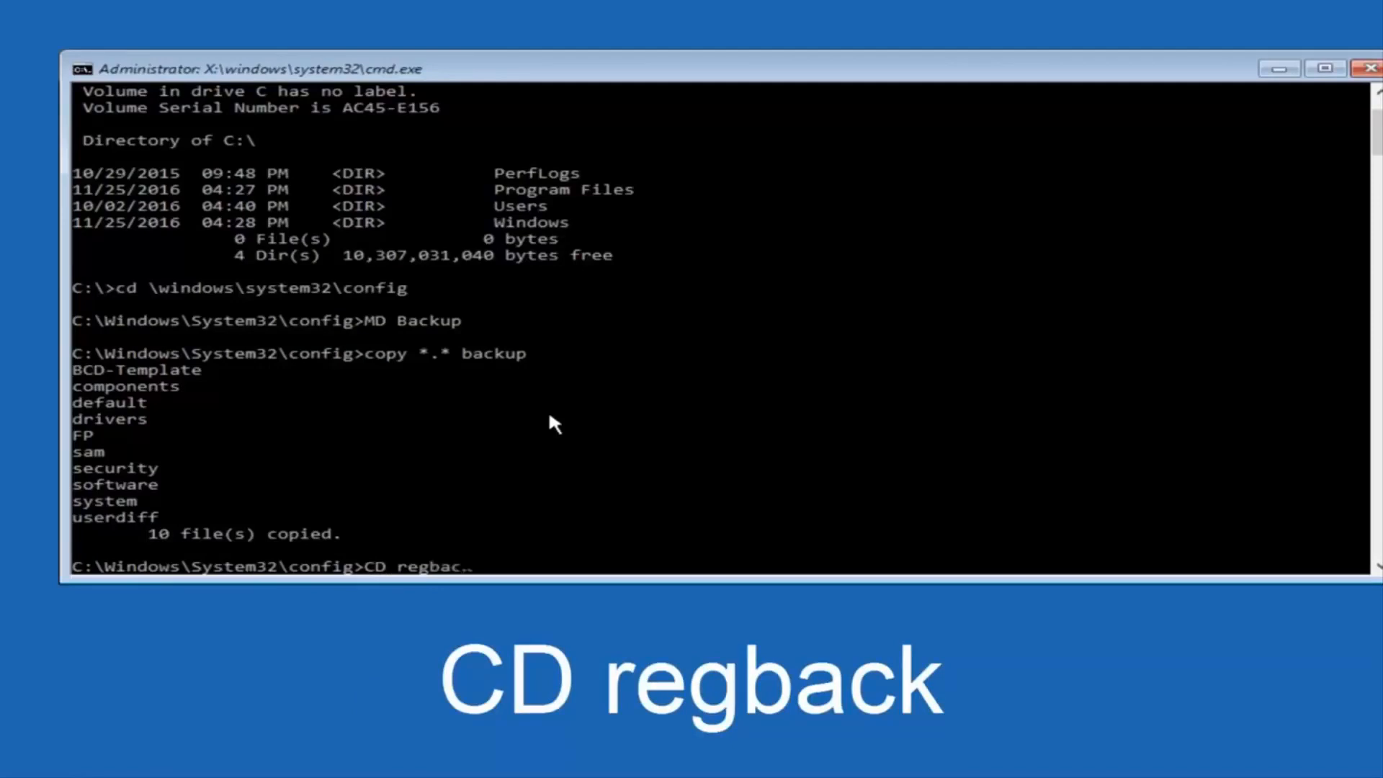
key("Enter")
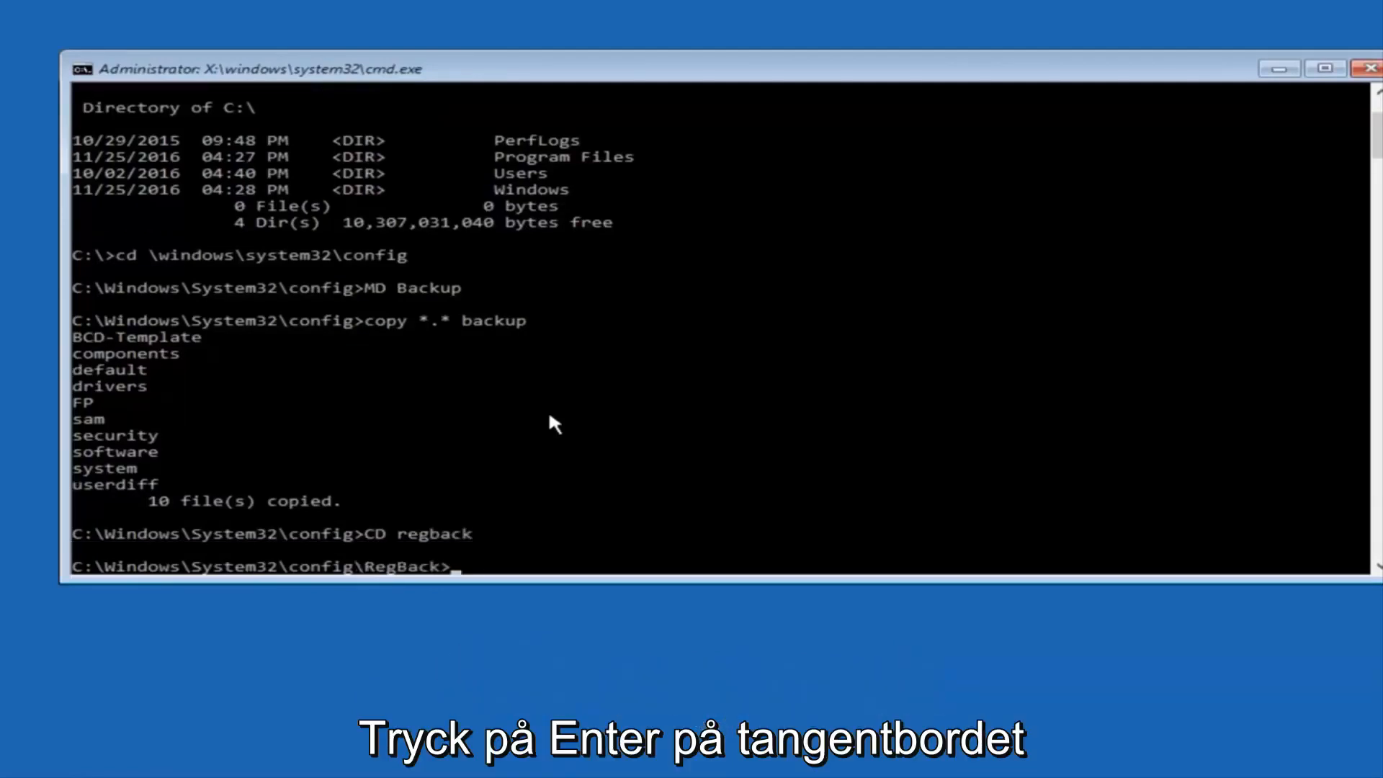
type("di")
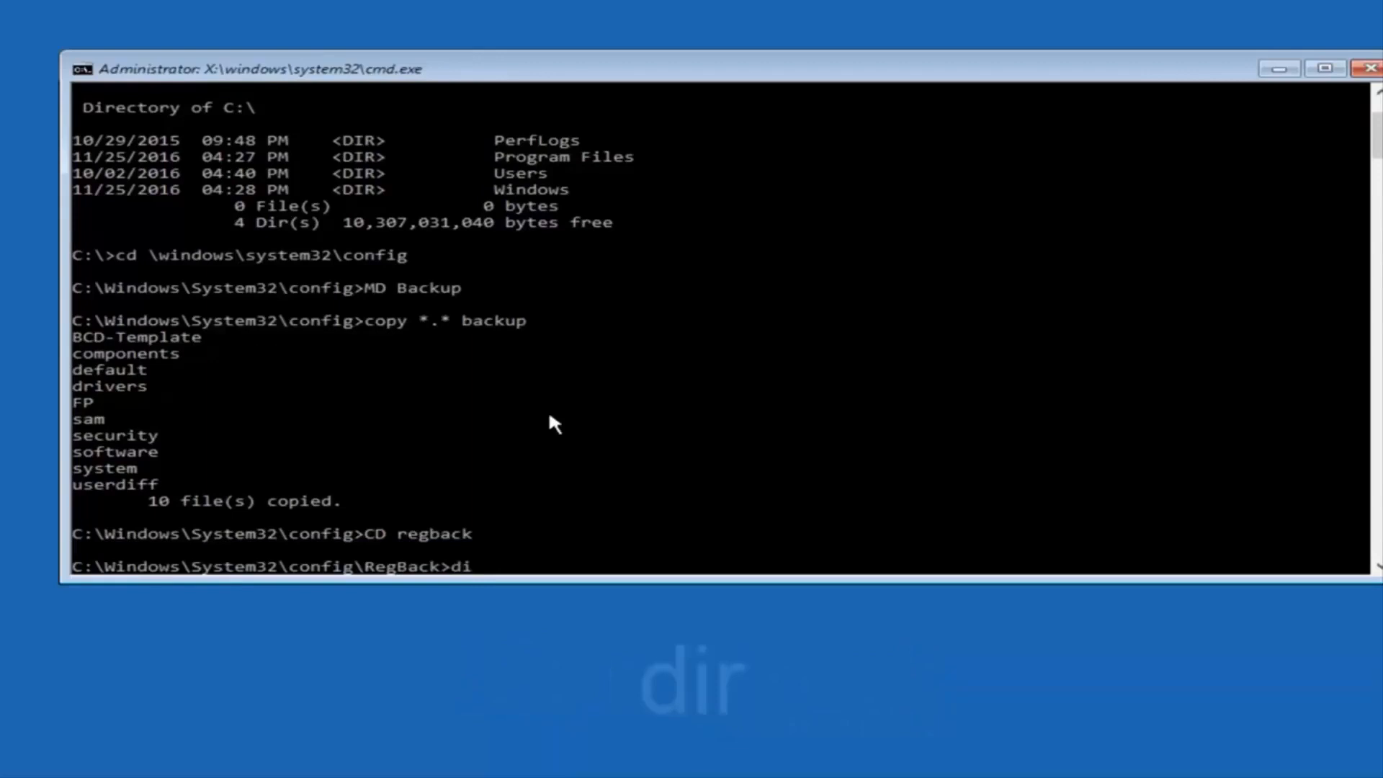
type("r")
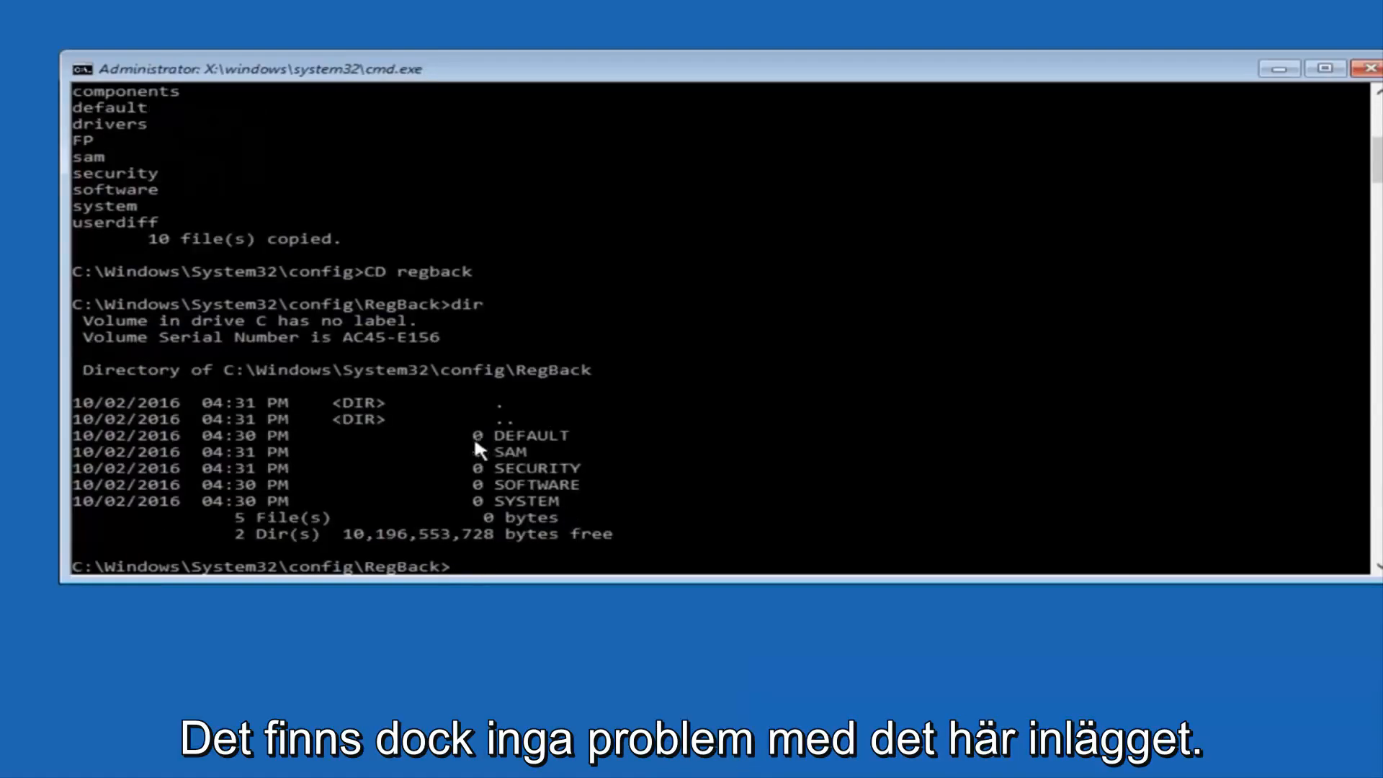
mouse_move(487, 457)
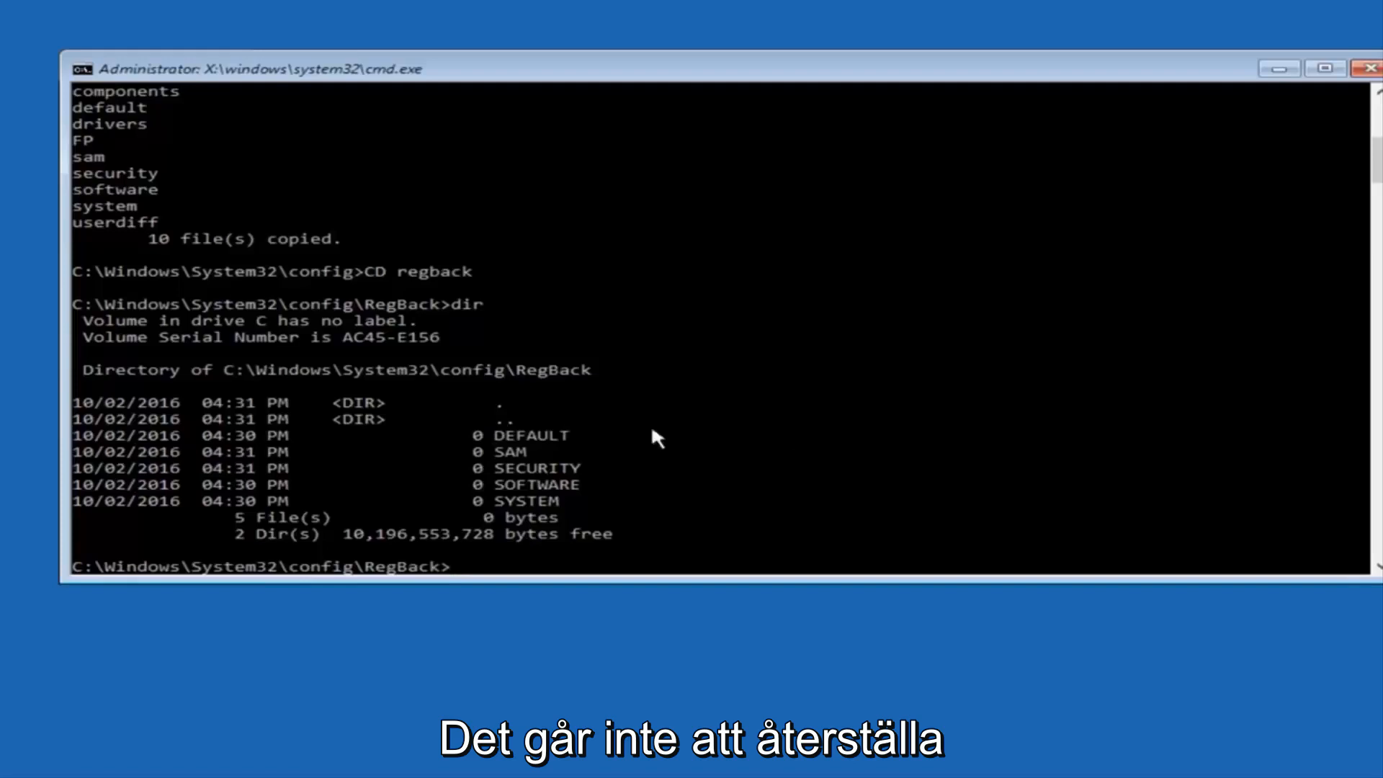
mouse_move(455, 516)
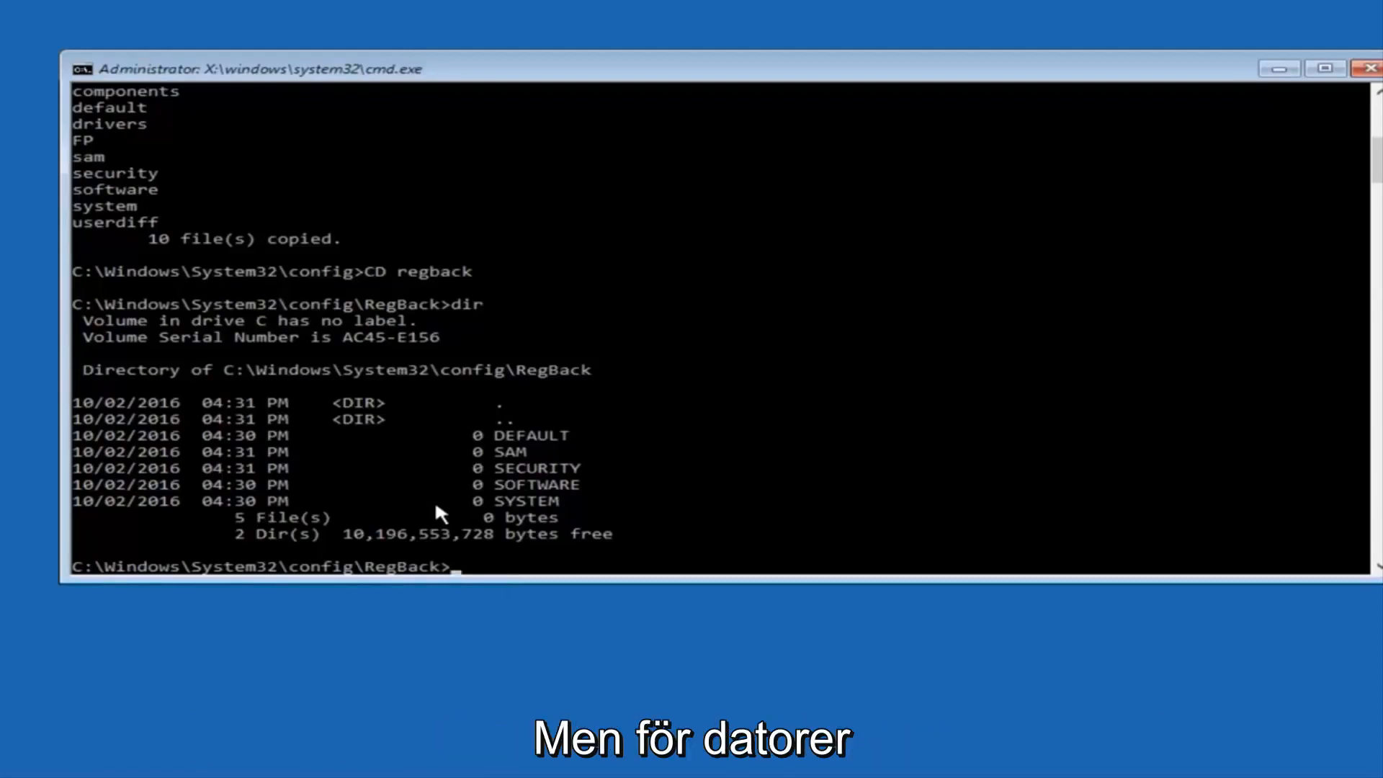
mouse_move(484, 415)
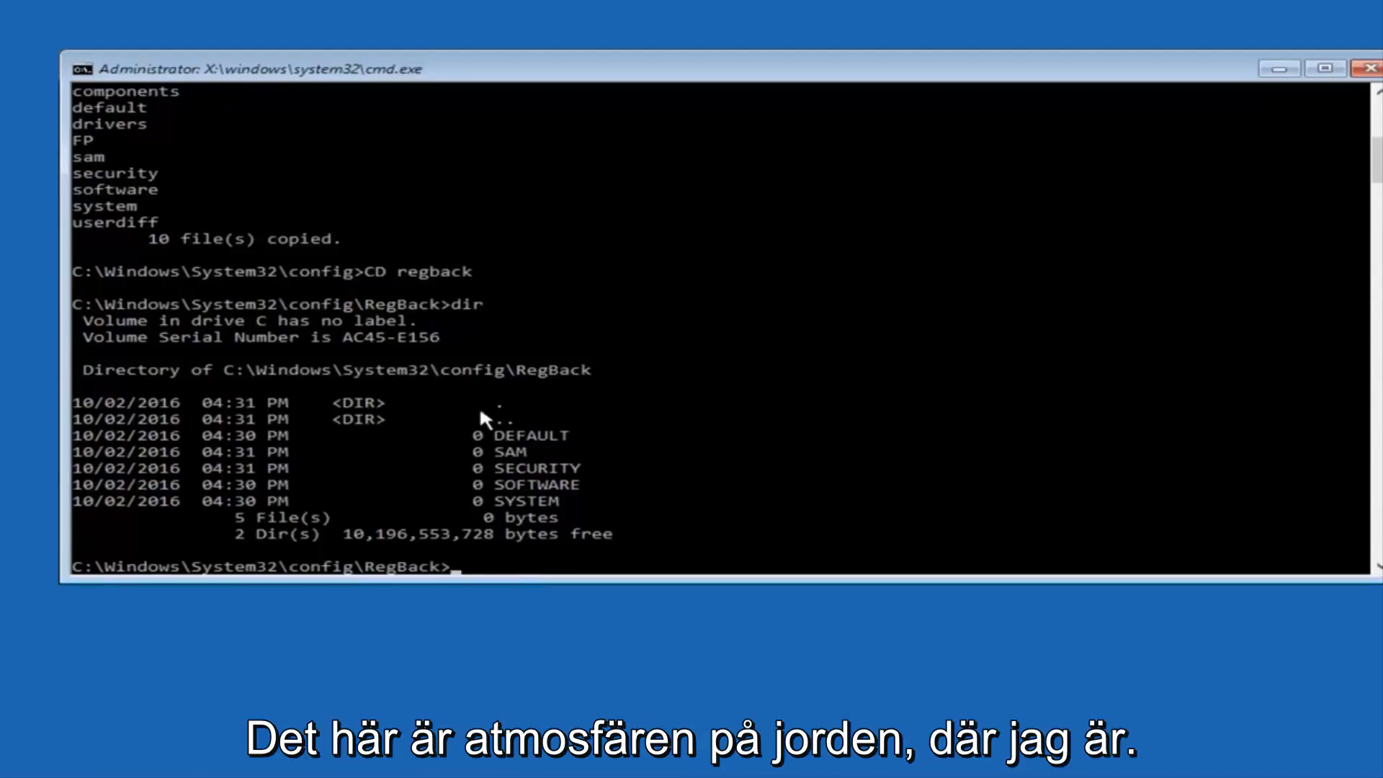
mouse_move(461, 437)
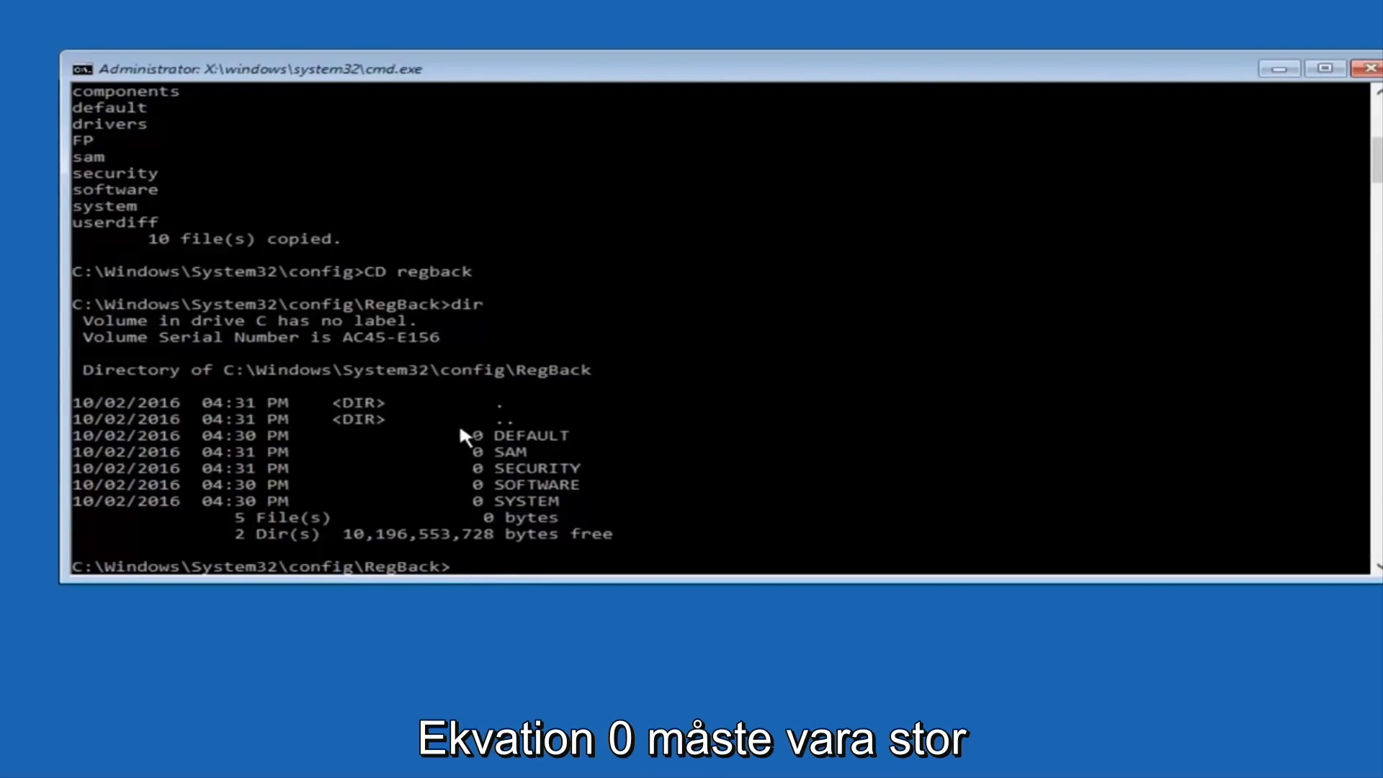
mouse_move(480, 481)
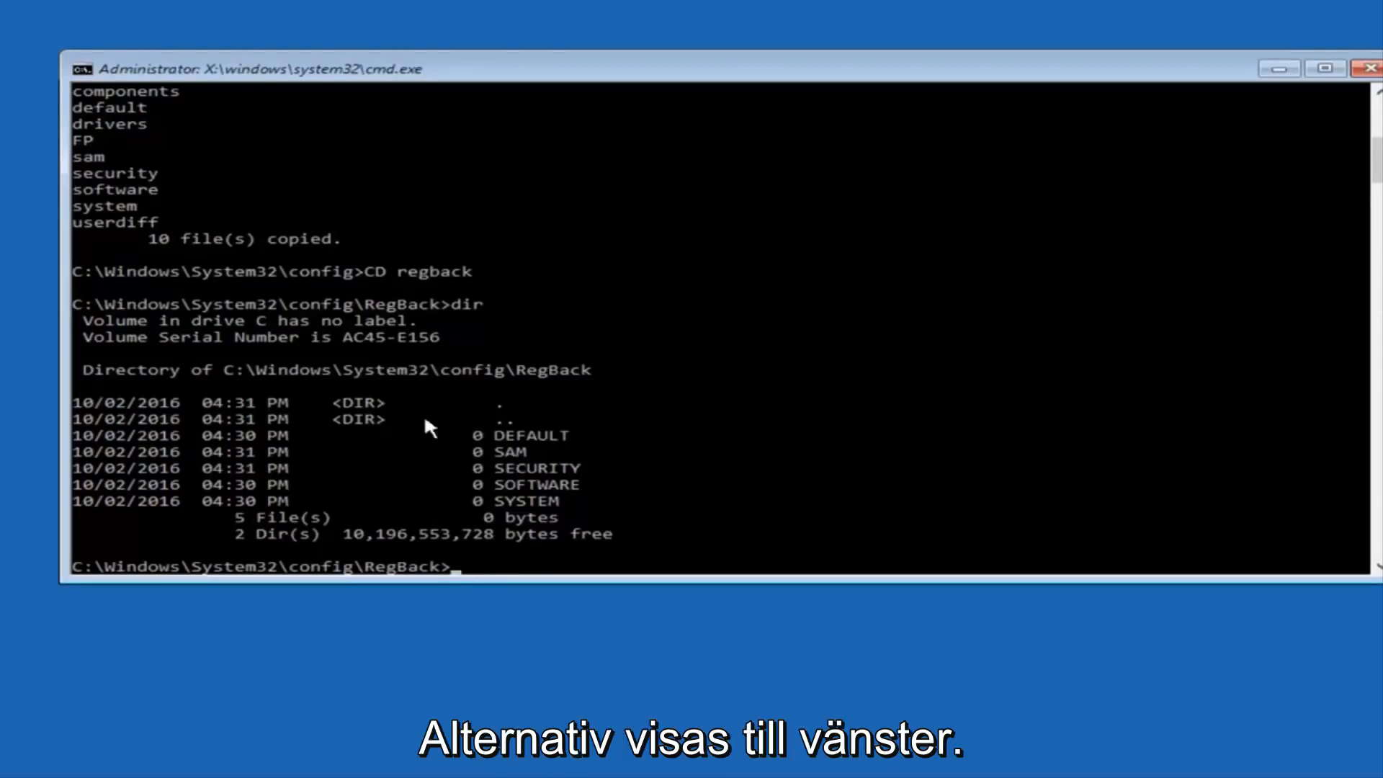
mouse_move(465, 454)
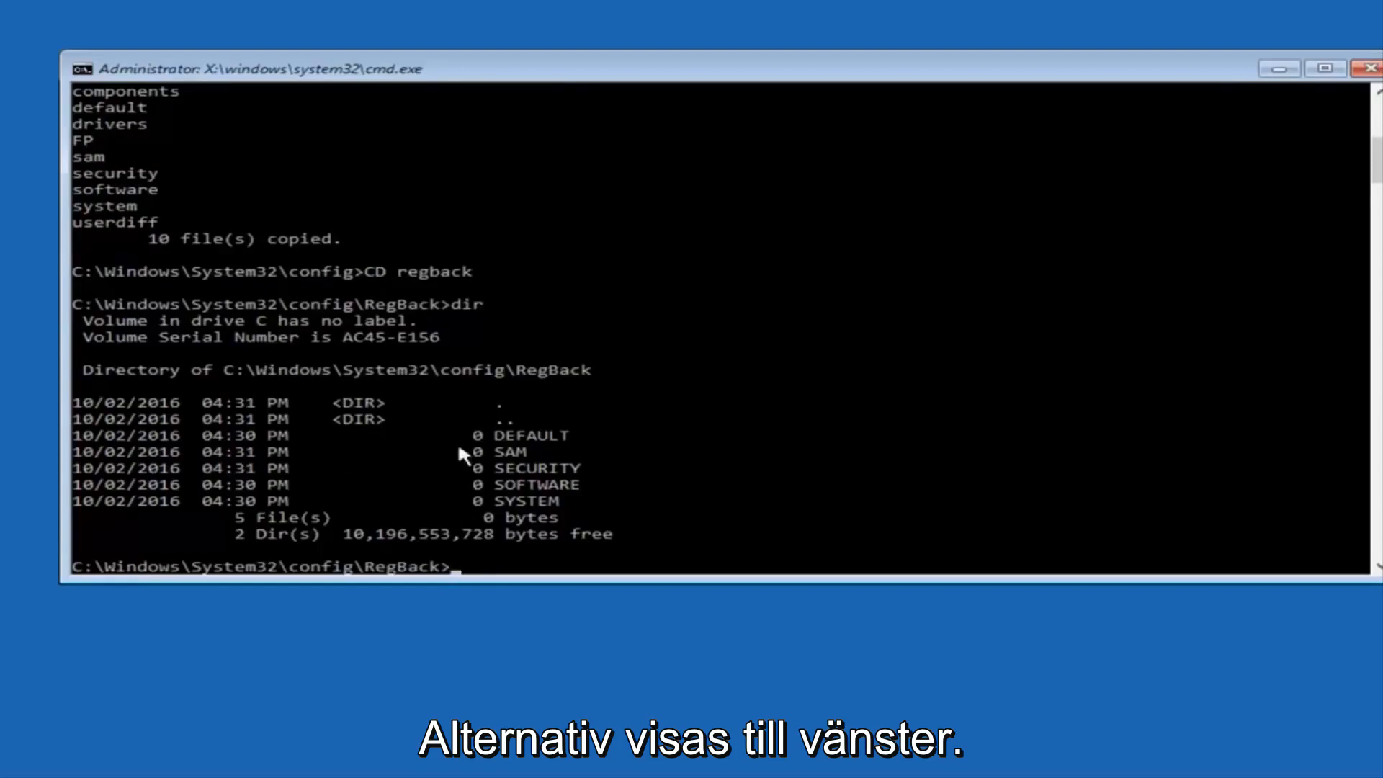
mouse_move(486, 526)
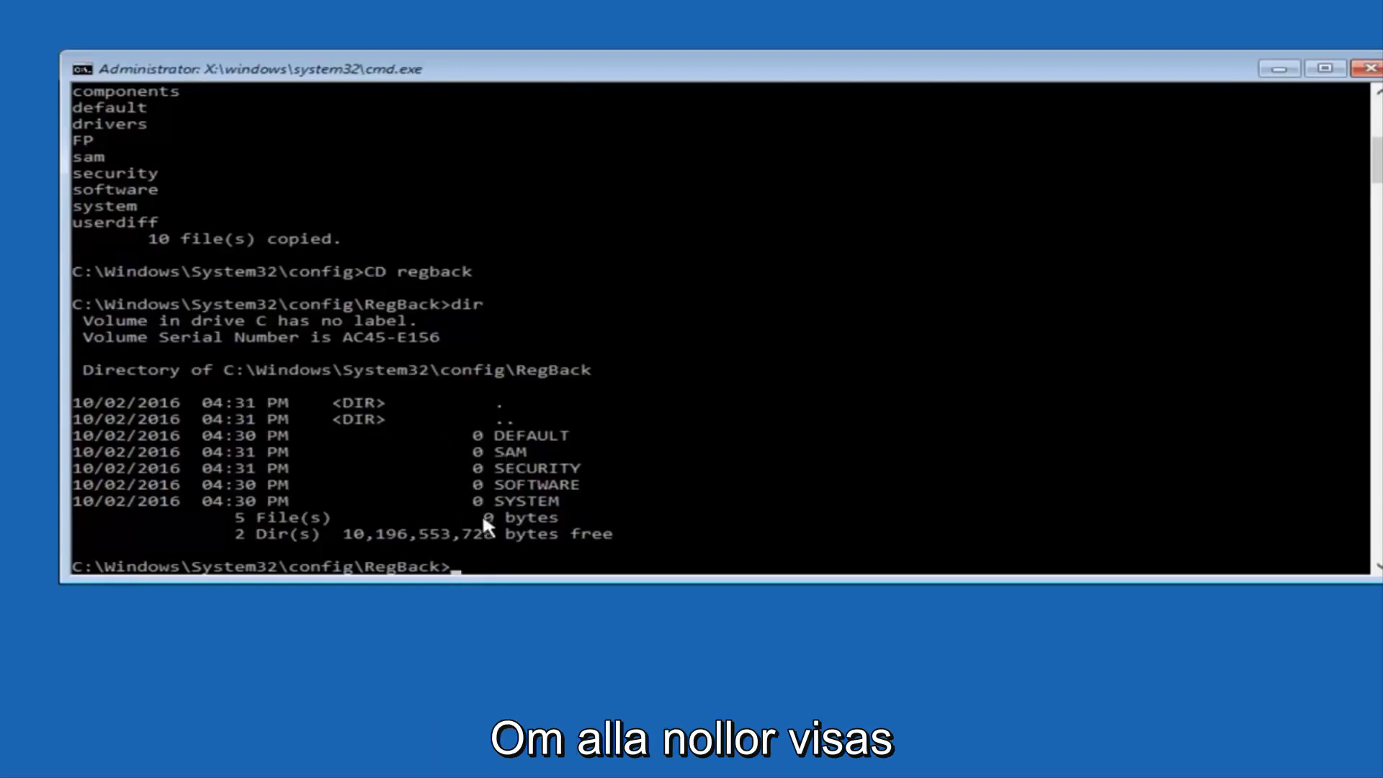
mouse_move(477, 502)
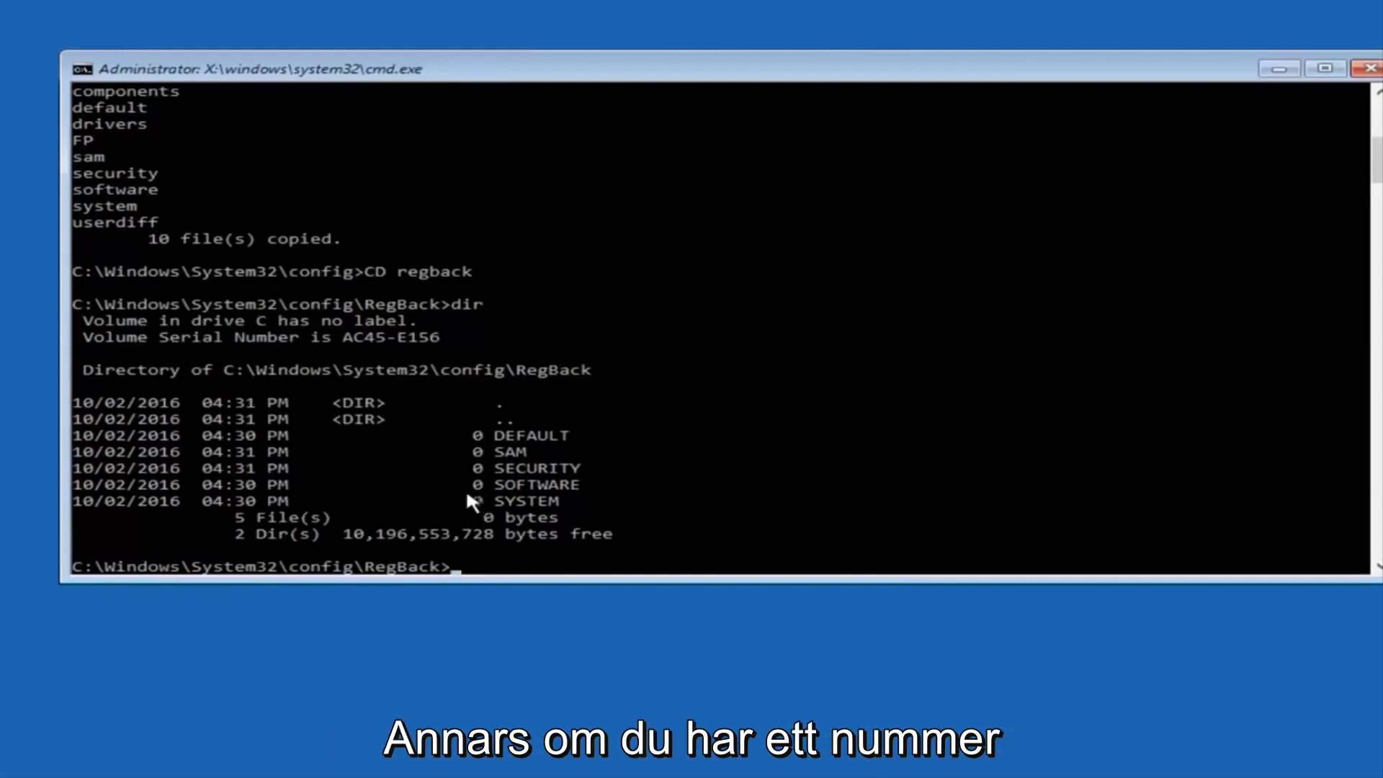
mouse_move(432, 514)
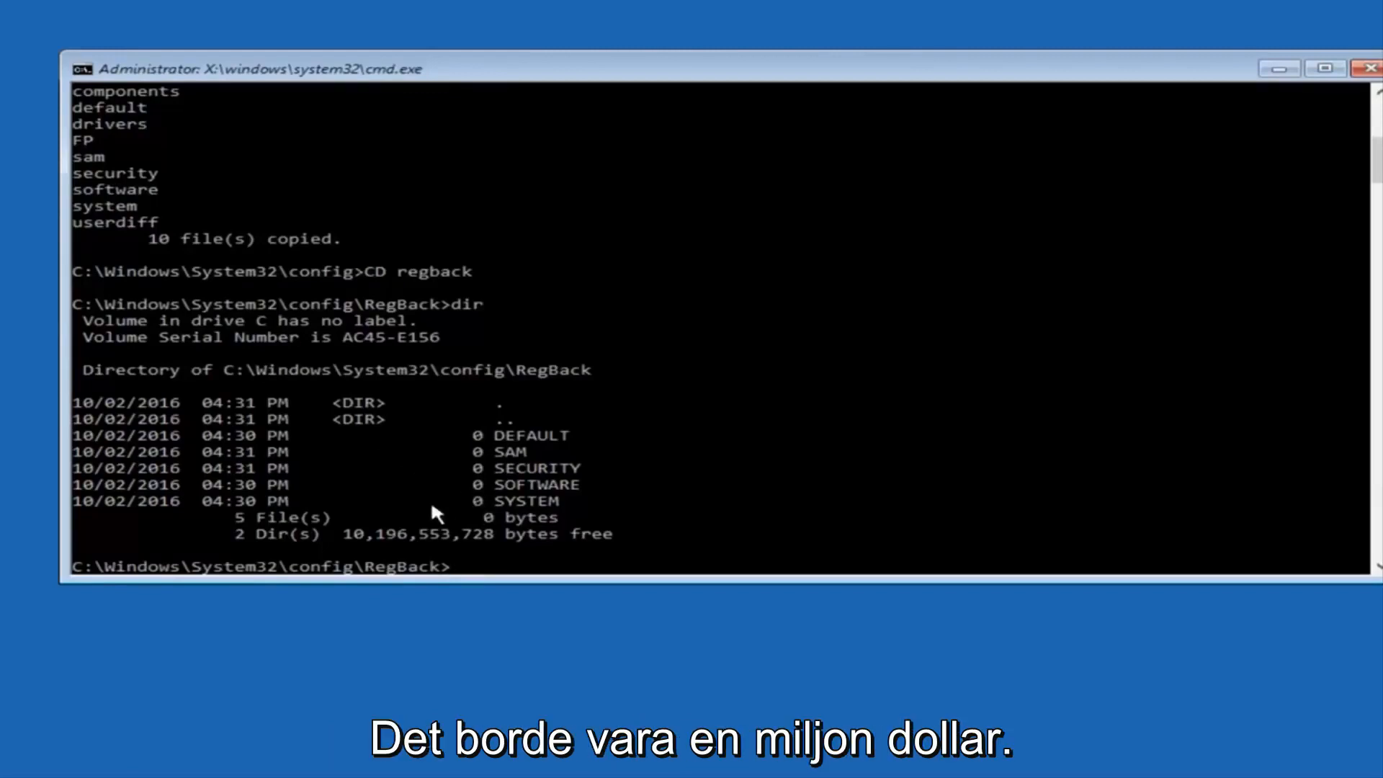
mouse_move(417, 504)
type("vop")
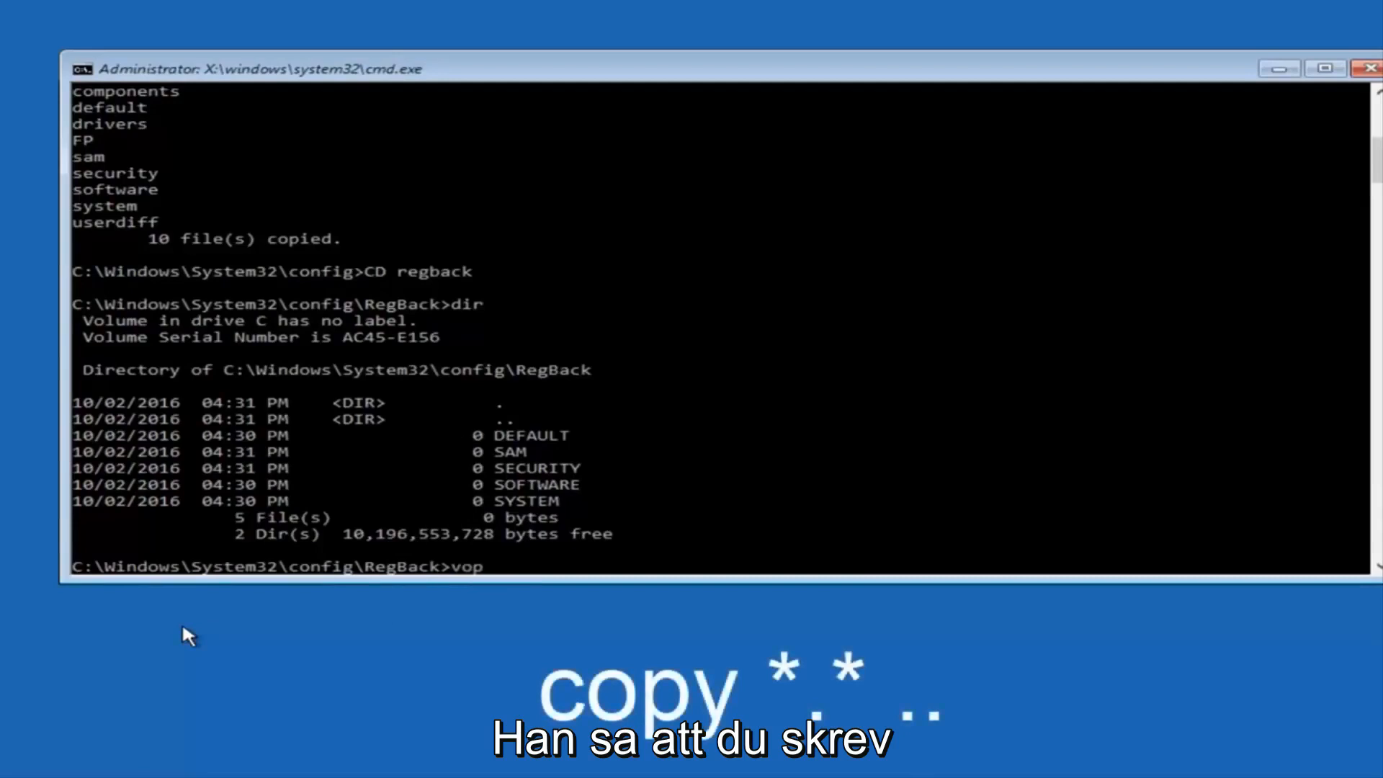
- Copy RegBack's five files into the parent config folder, overwriting all with A
type("co")
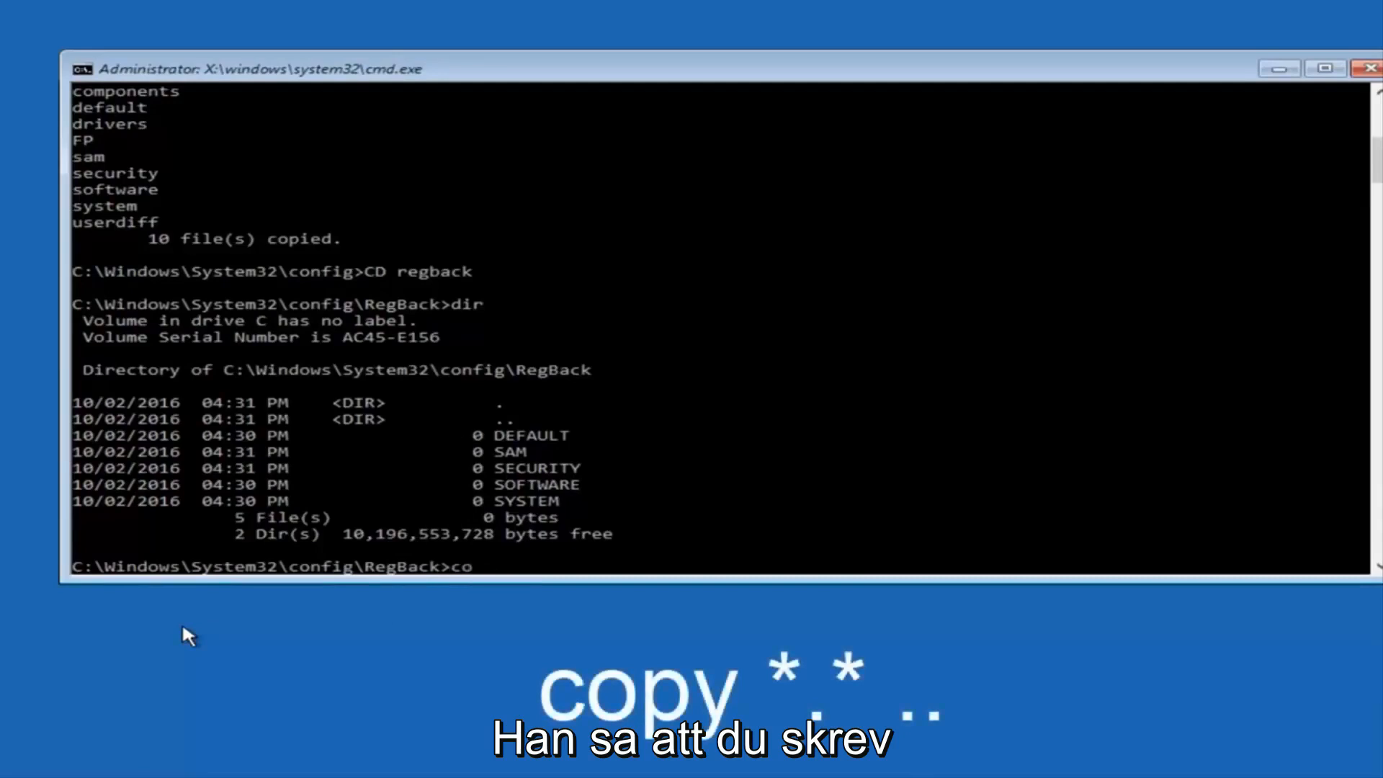
type("py")
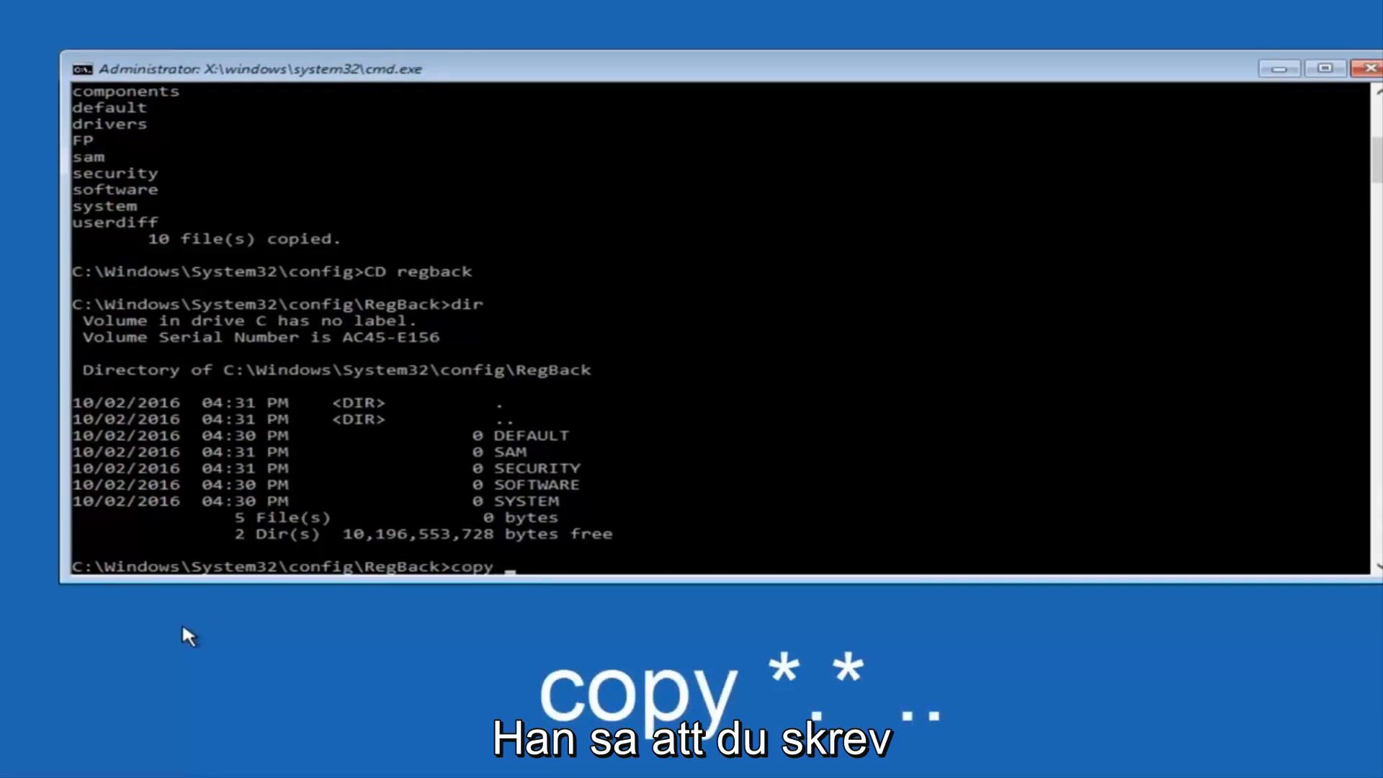
type("*")
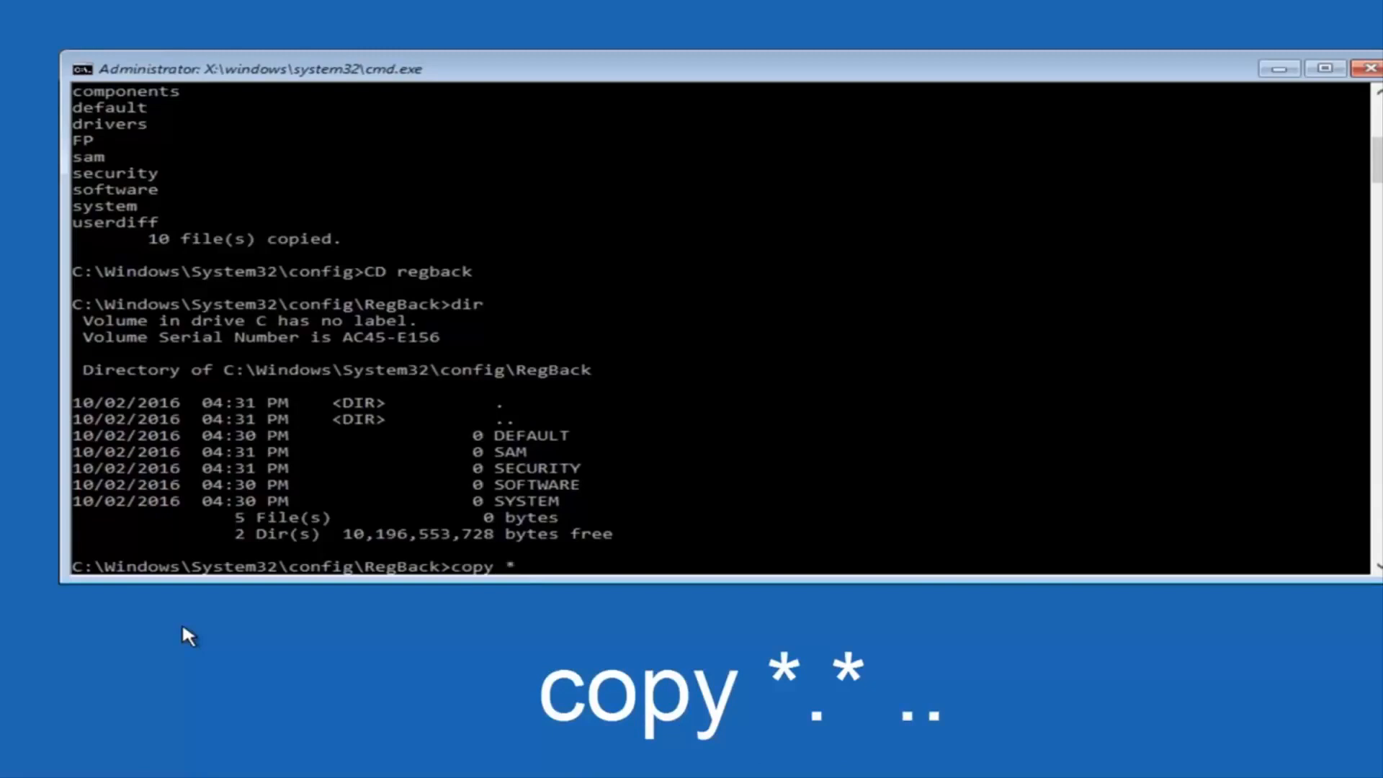
type(".")
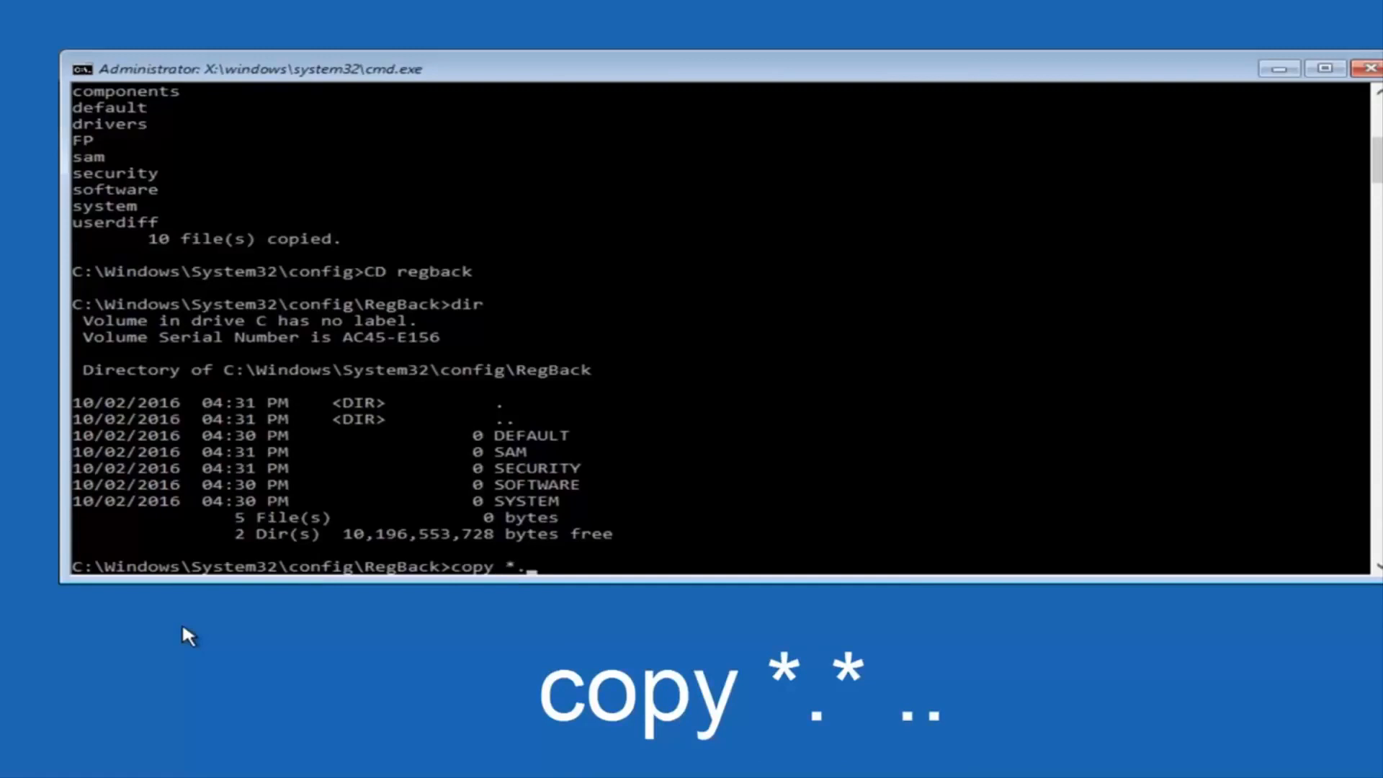
type("*")
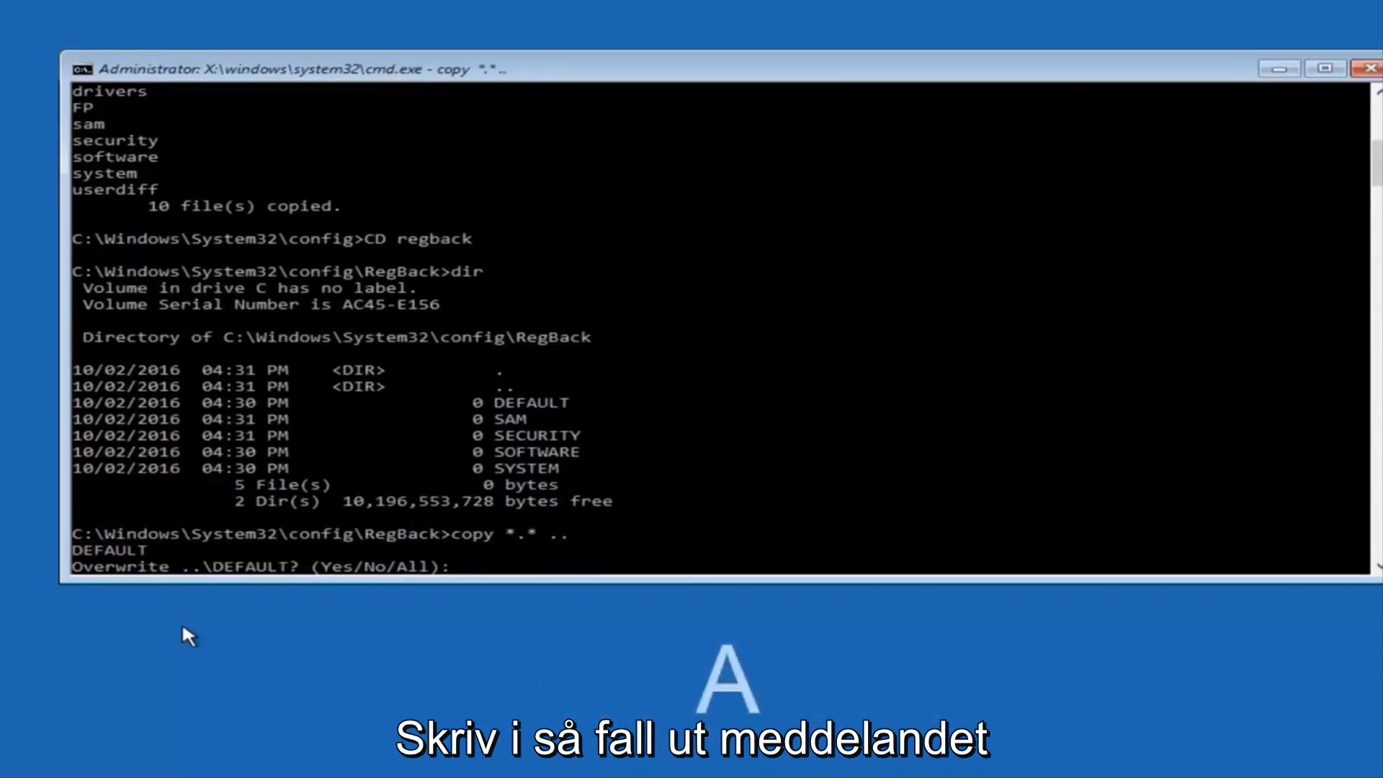
type("A")
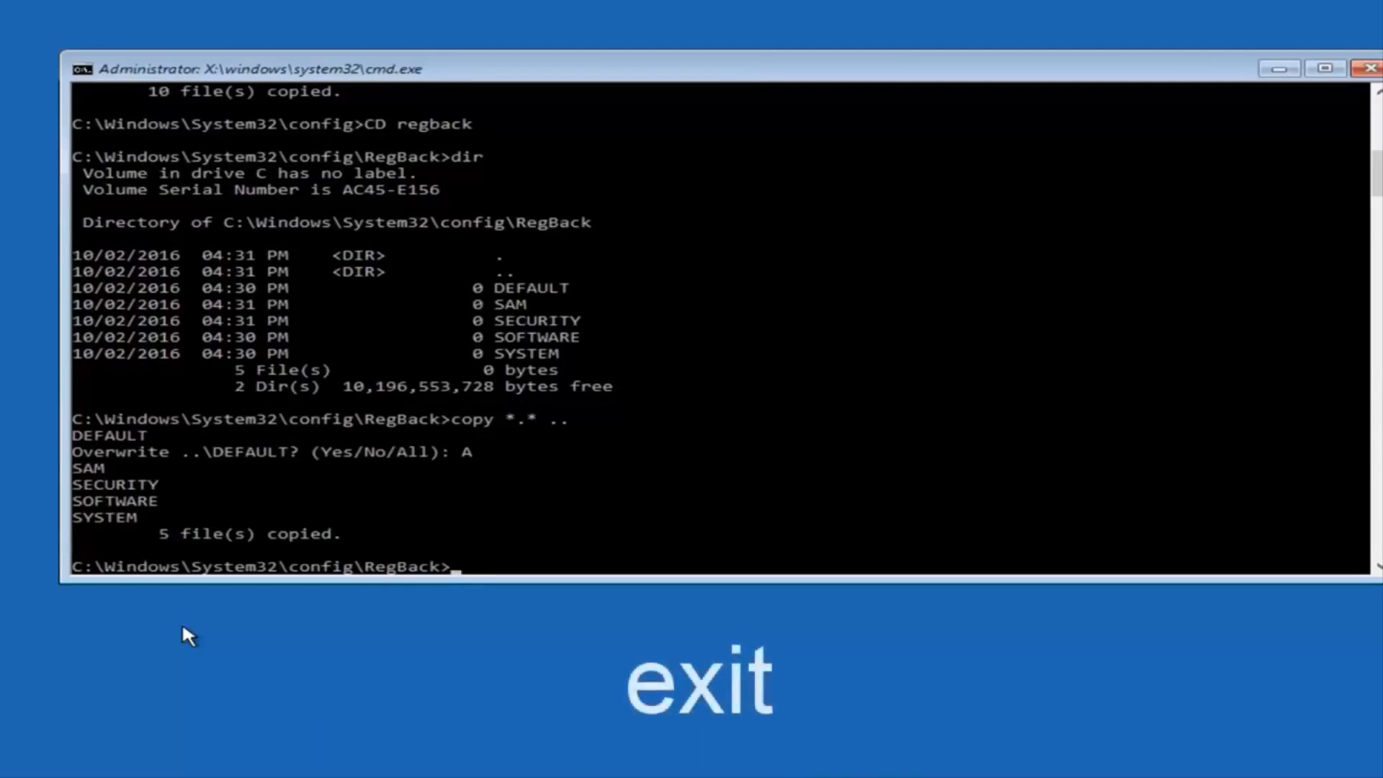
- Enter 'exit' at the RegBack prompt to close Command Prompt
type("exit")
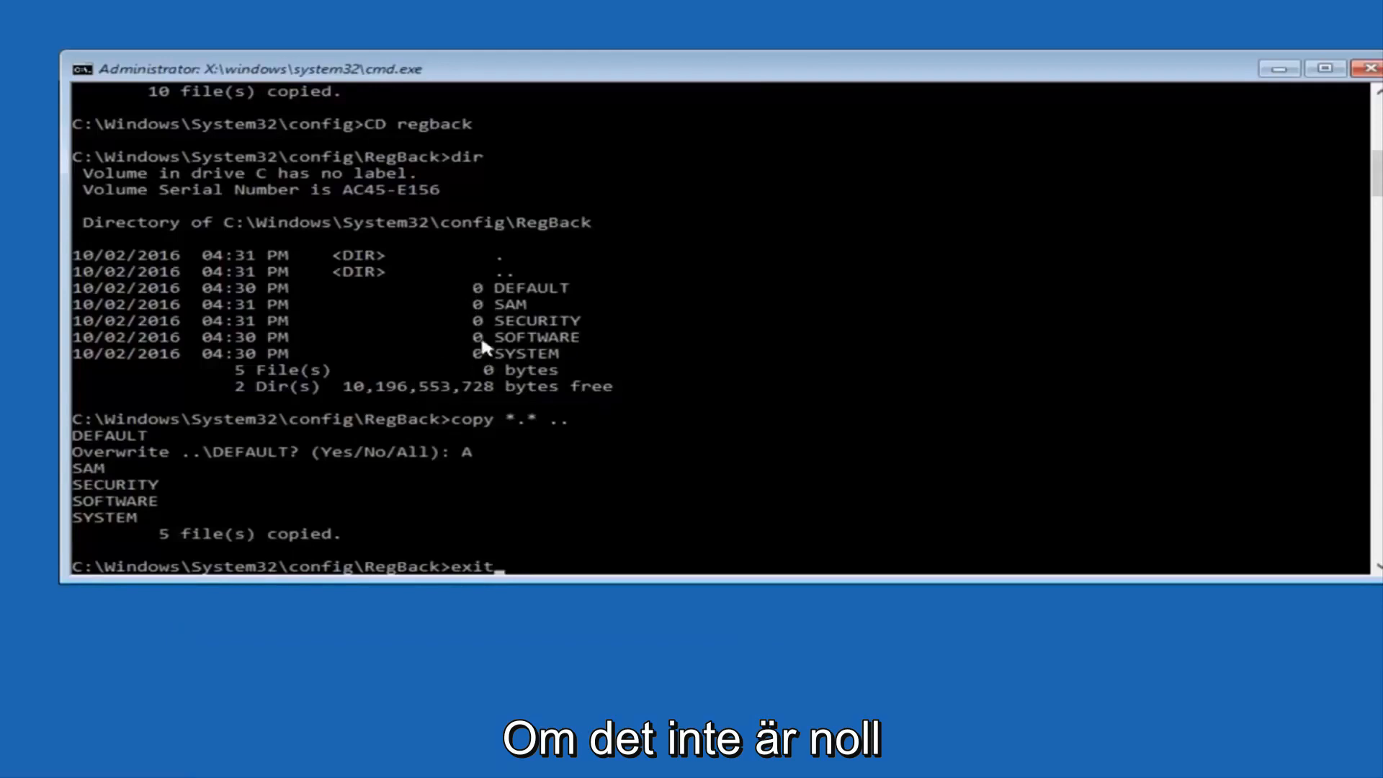
mouse_move(819, 461)
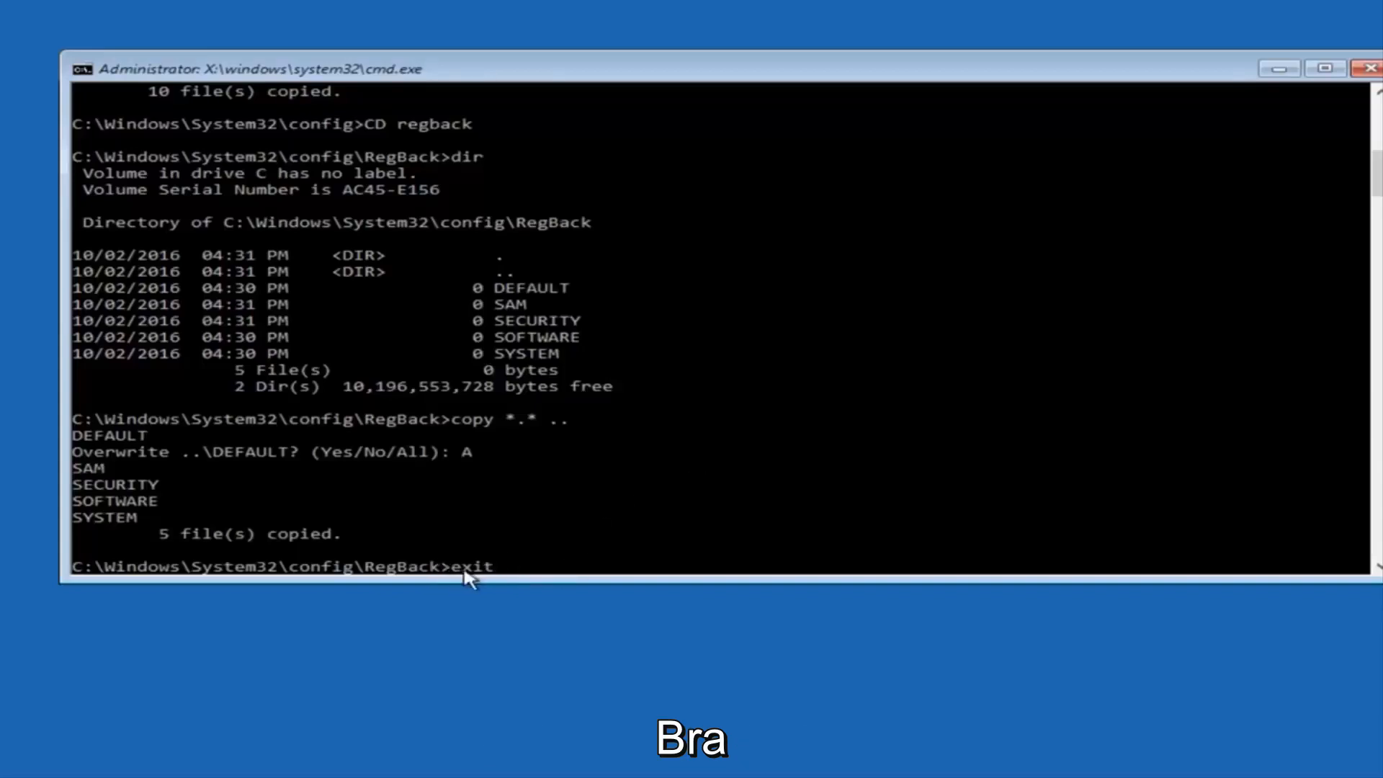
mouse_move(647, 549)
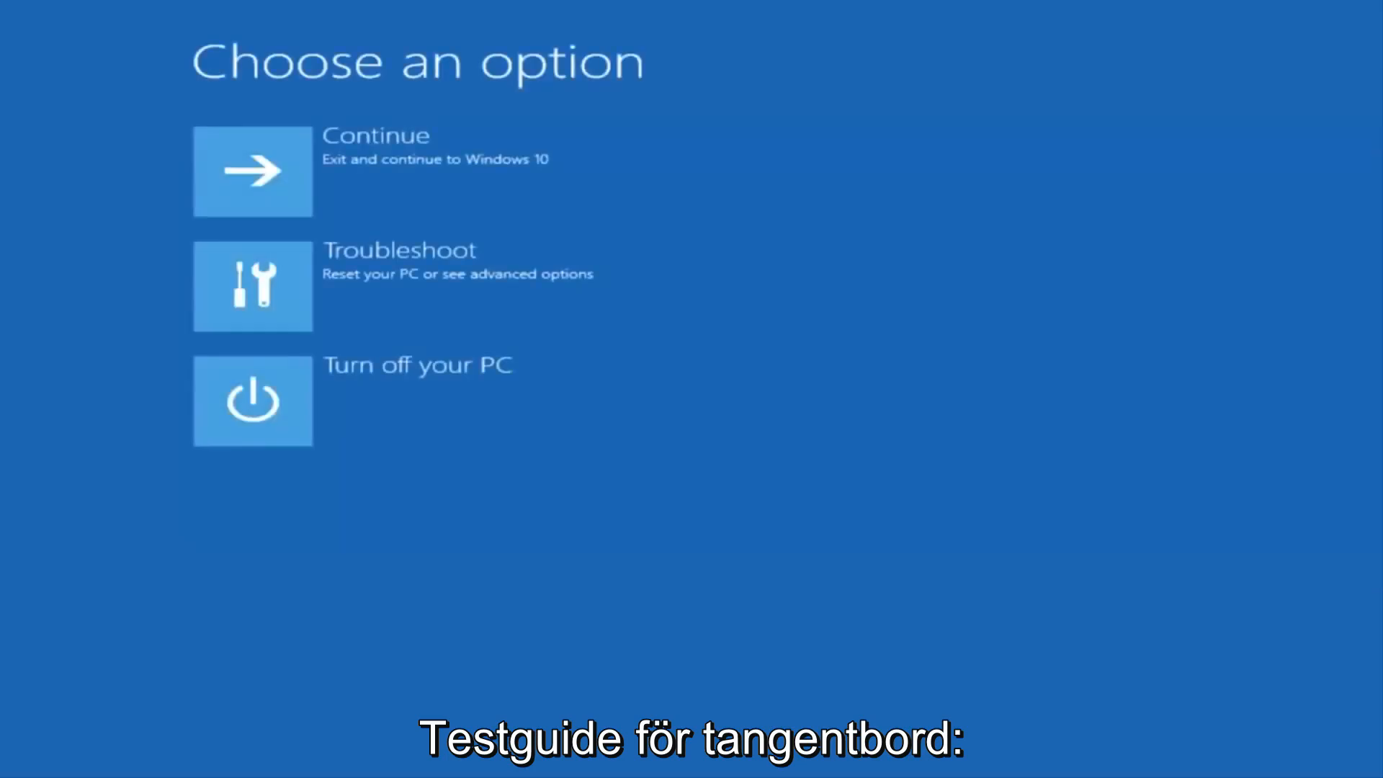
mouse_move(368, 99)
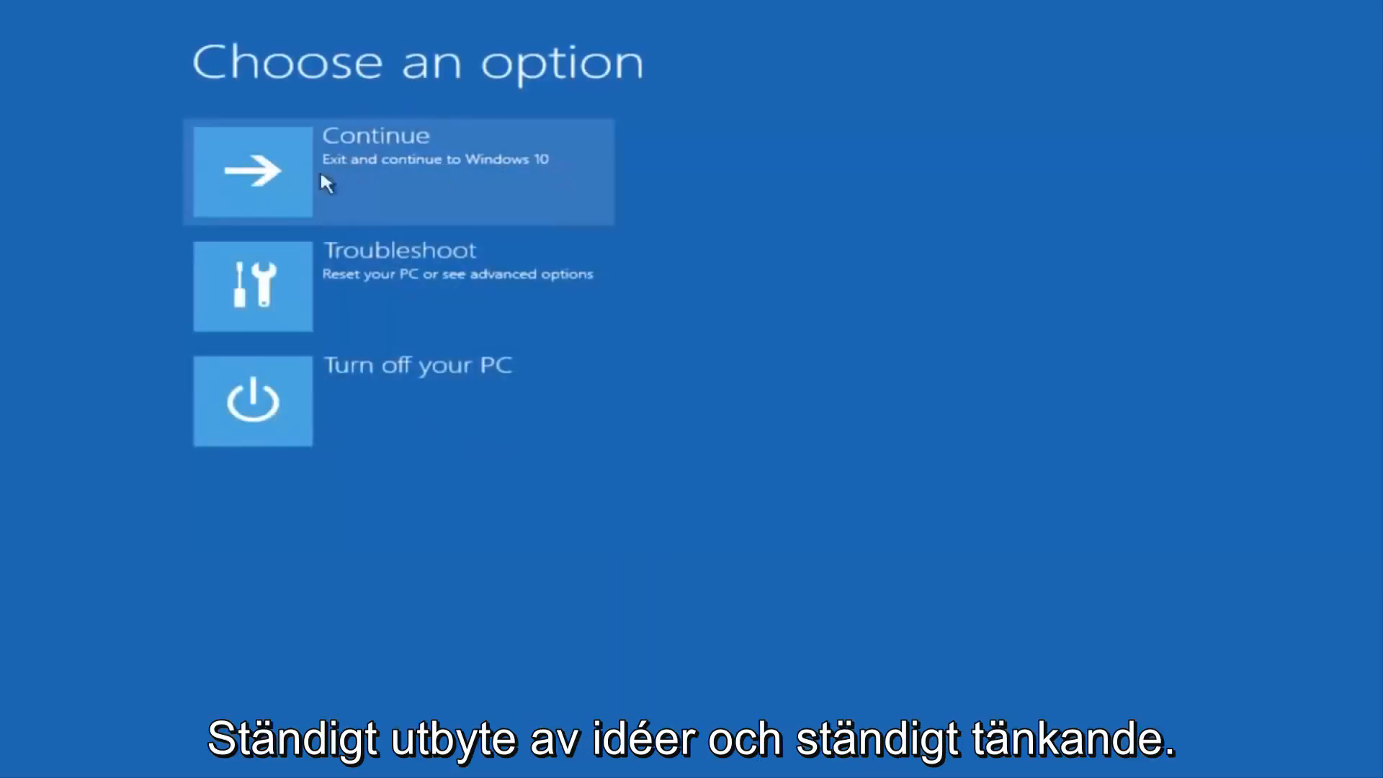
- Choose Continue to exit recovery and boot into Windows 10
left_click(353, 173)
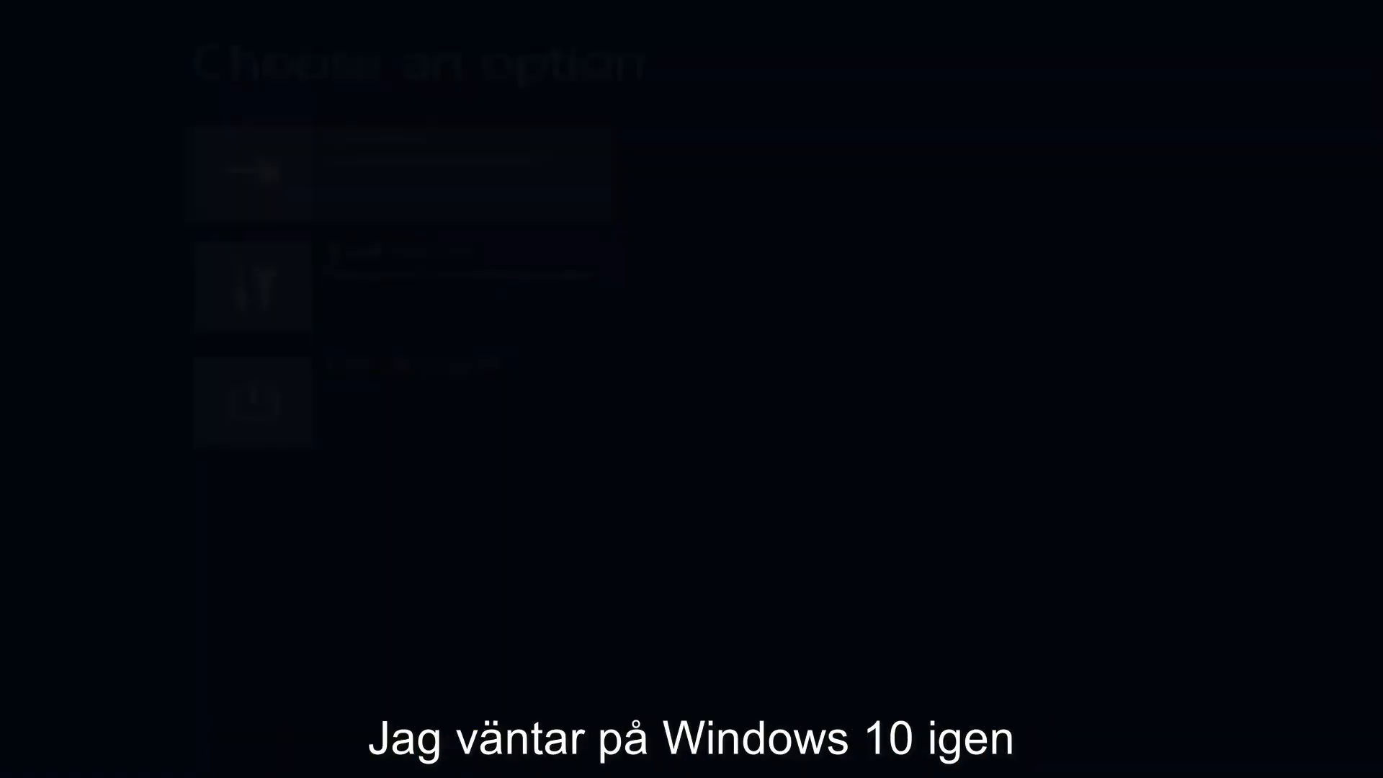